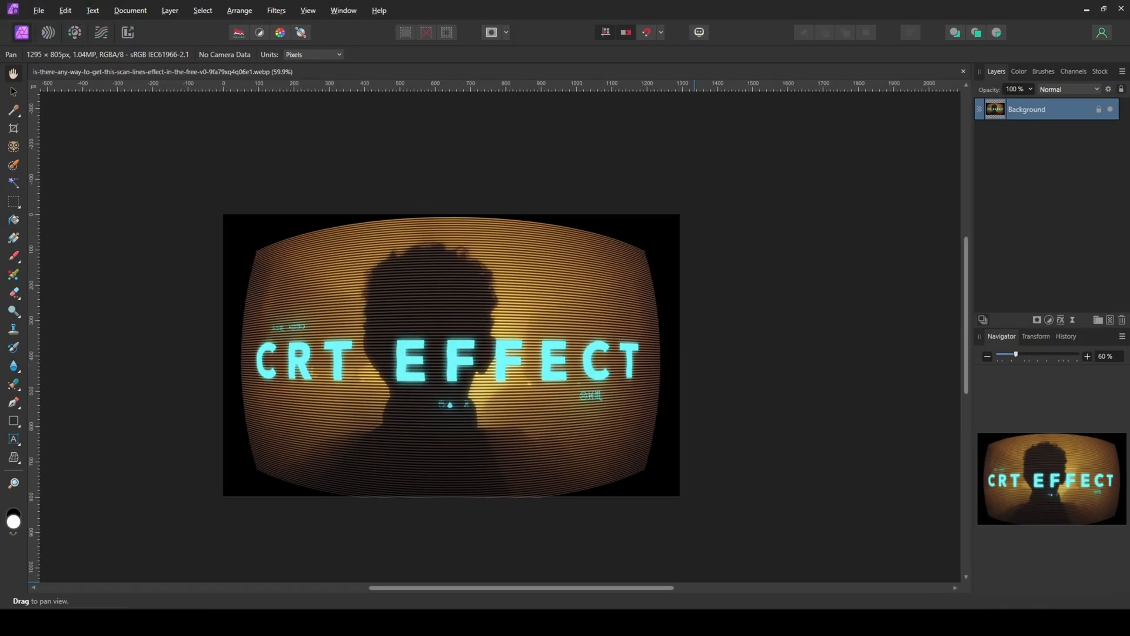
mouse_move(919, 489)
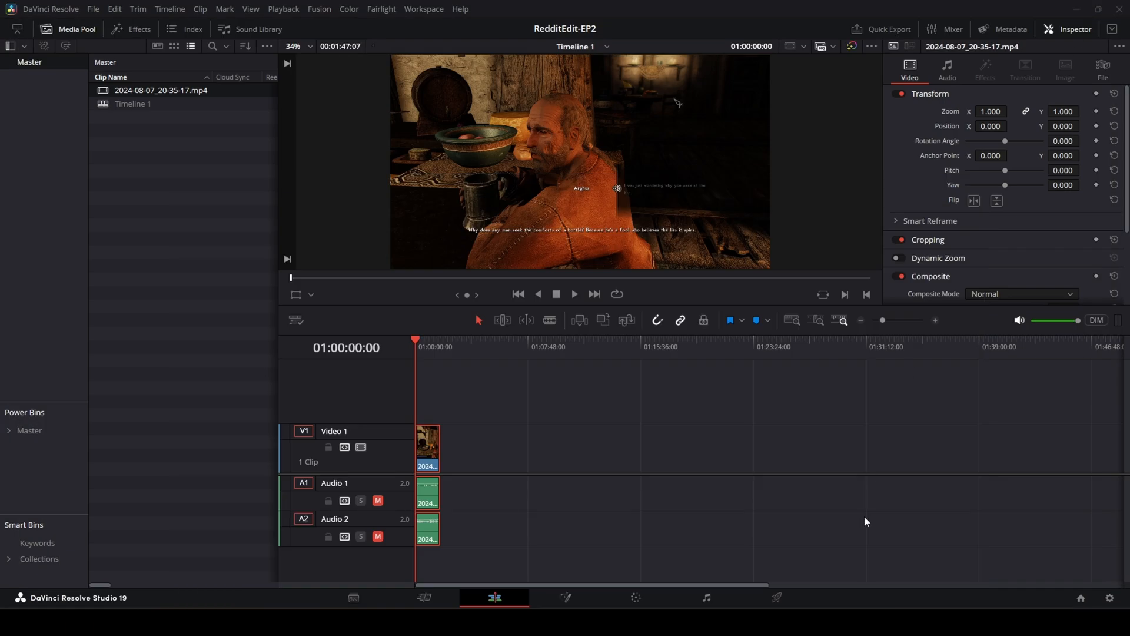
mouse_move(497, 448)
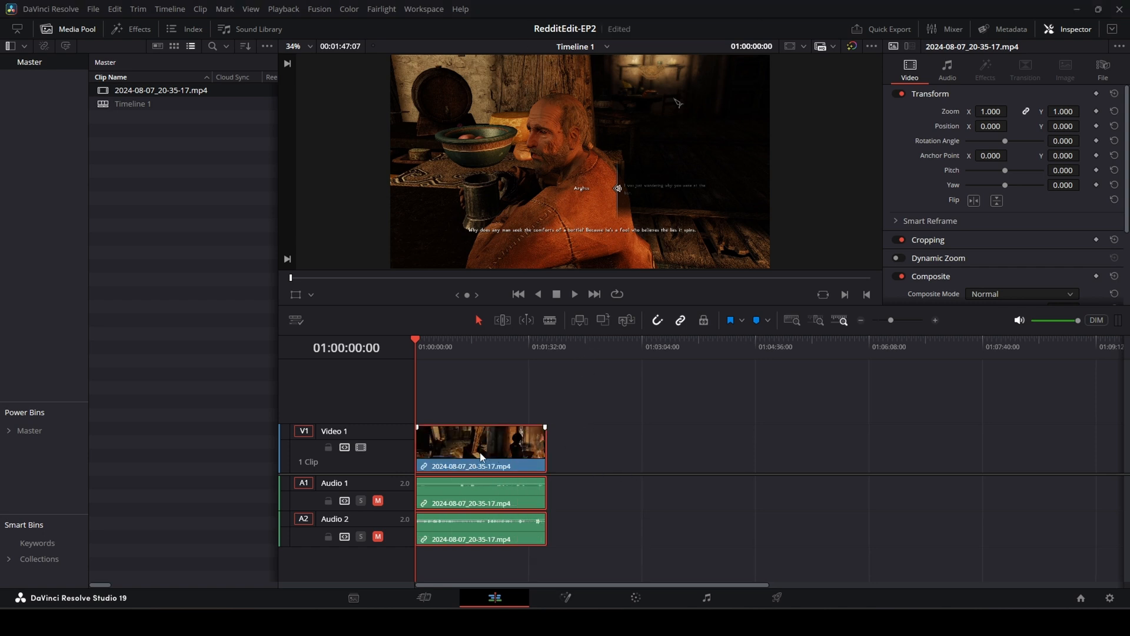
Bring up the context menu for the Skyrim gameplay clip on the timeline
right_click(480, 442)
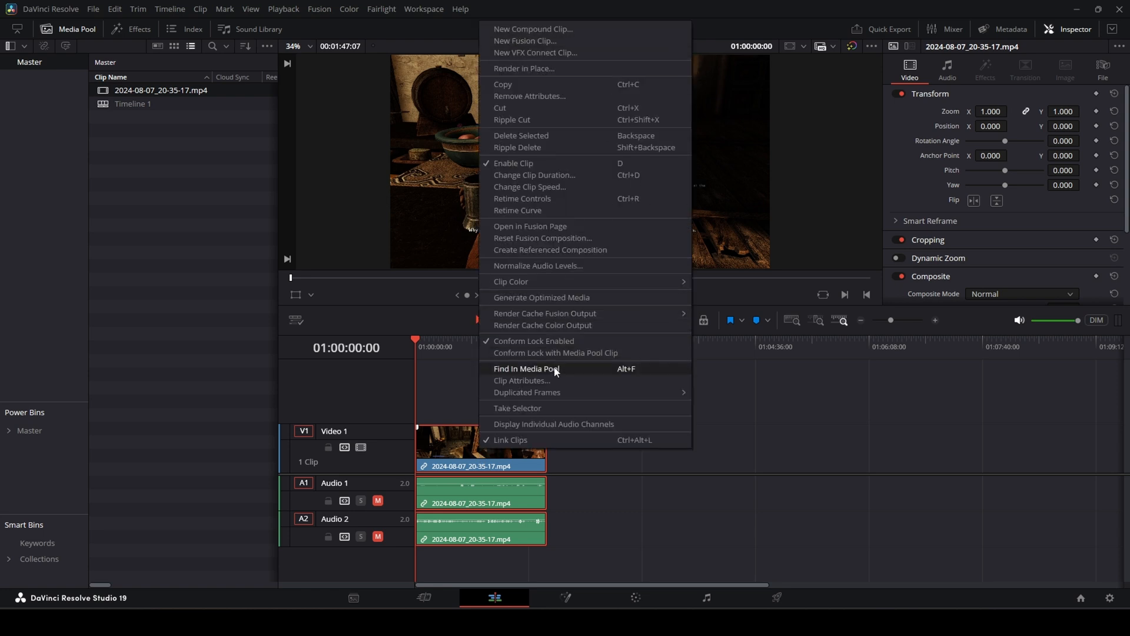
mouse_move(531, 226)
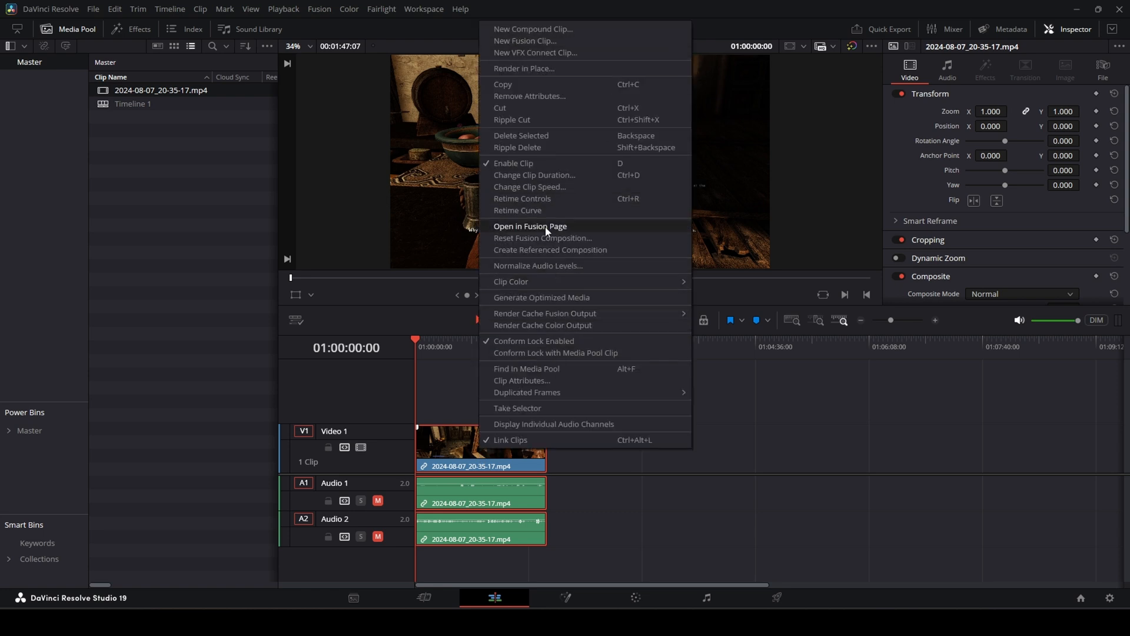
Open the clip in the Fusion page and search the Effects library for 'scan' to add Scanlines
click(530, 226)
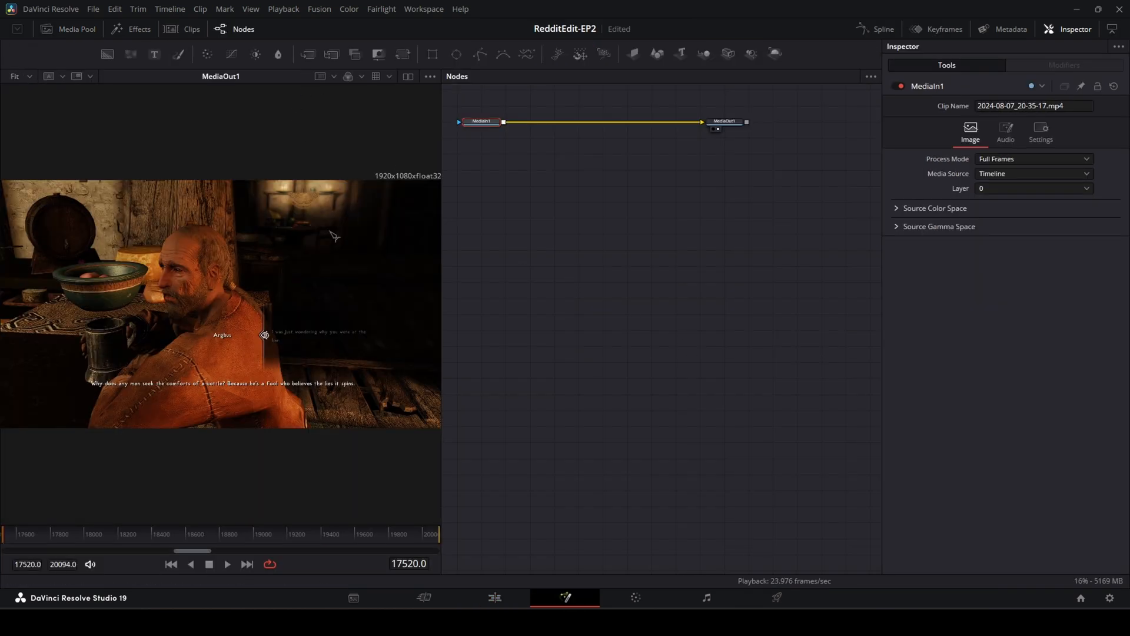
click(138, 28)
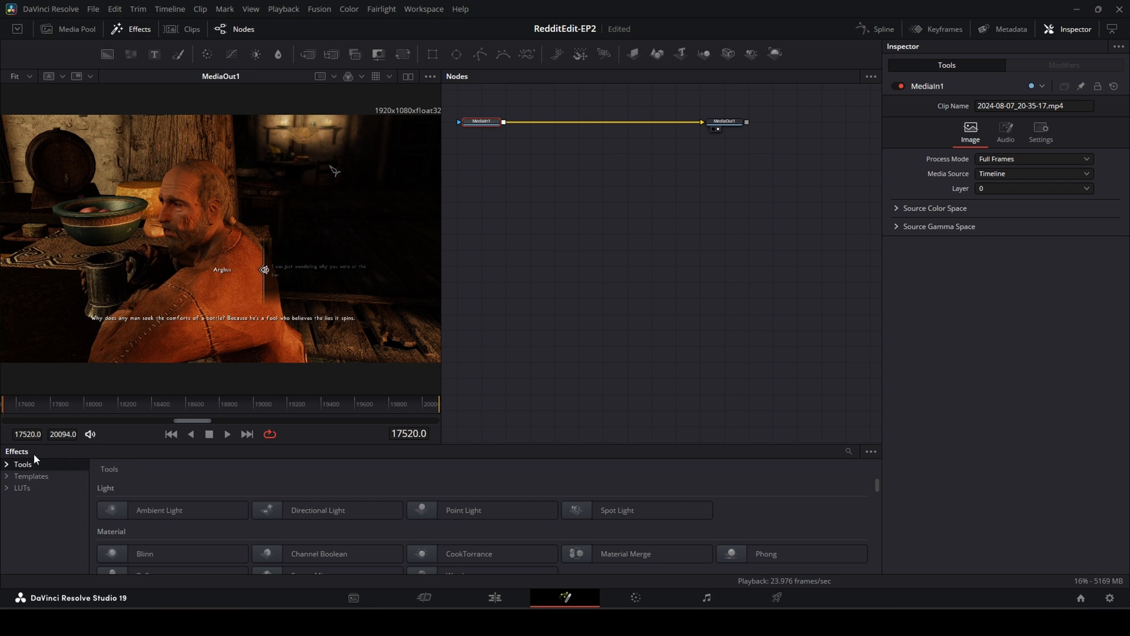
click(848, 452)
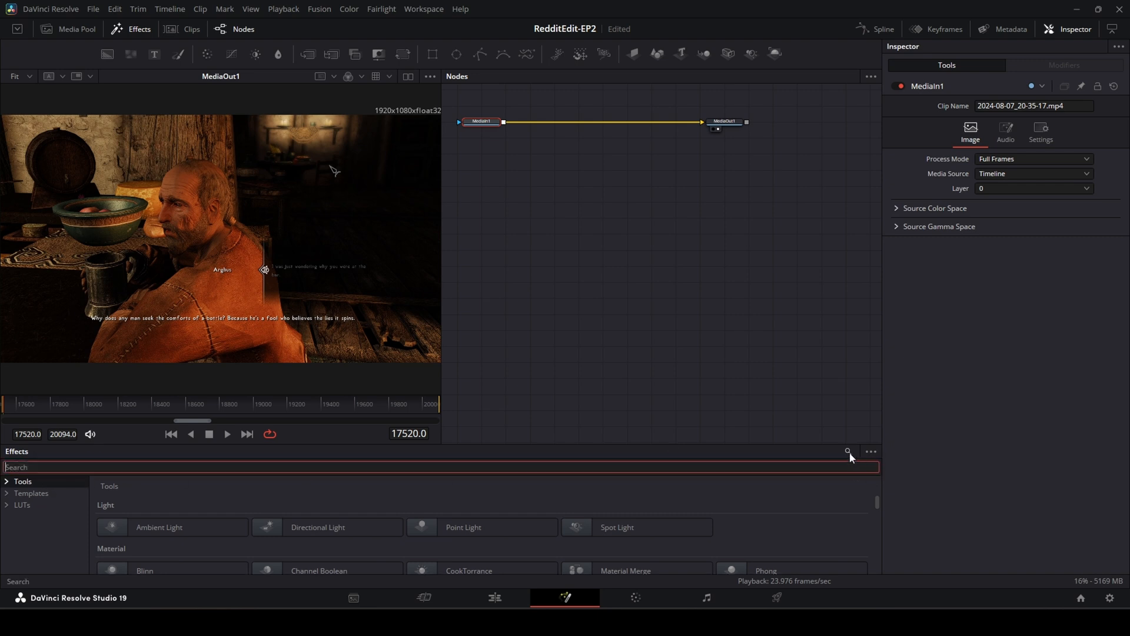
text(scan)
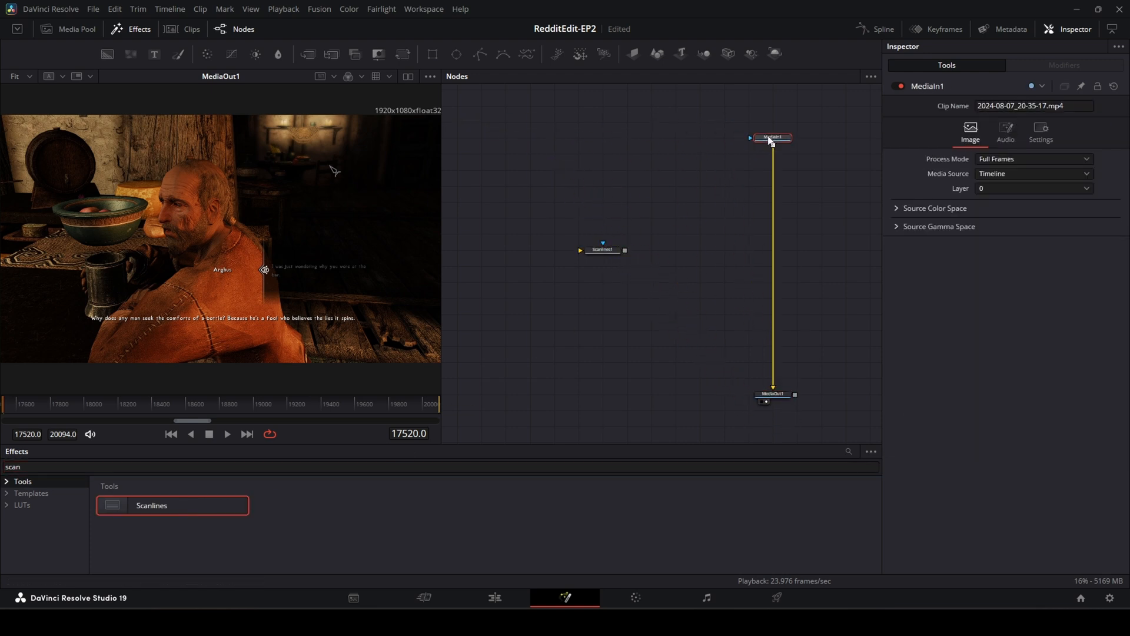
Wire Scanlines1 between MediaIn1 and MediaOut1 so scanlines cover the footage
click(601, 217)
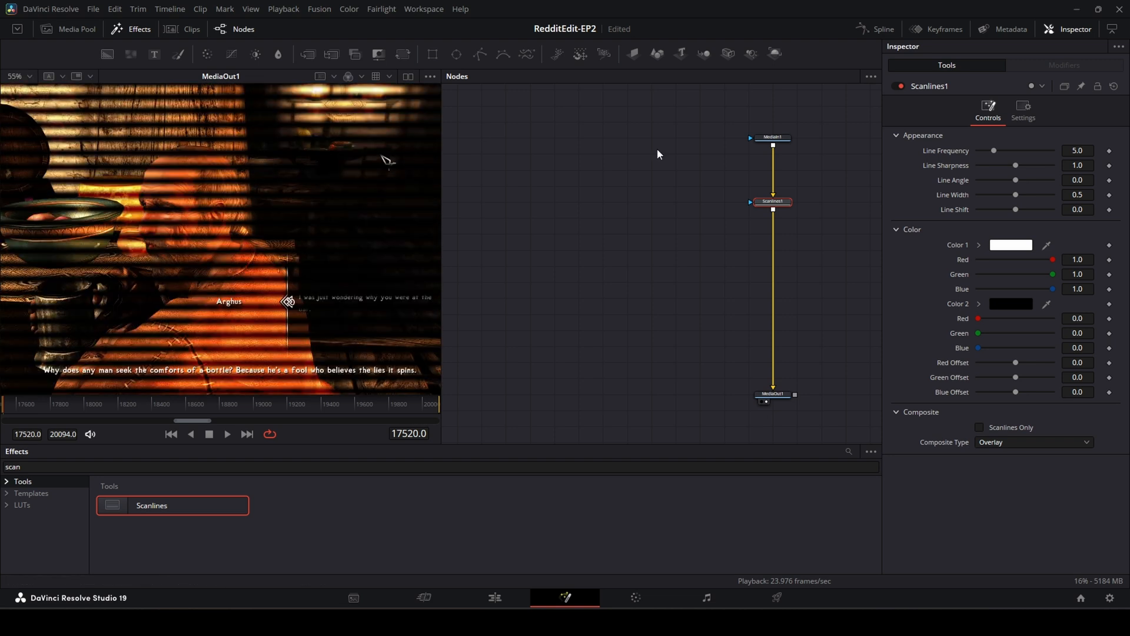
Raise Line Frequency to 9.08, try a thicker Line Width, then return it to 0.5
drag(993, 149, 1000, 149)
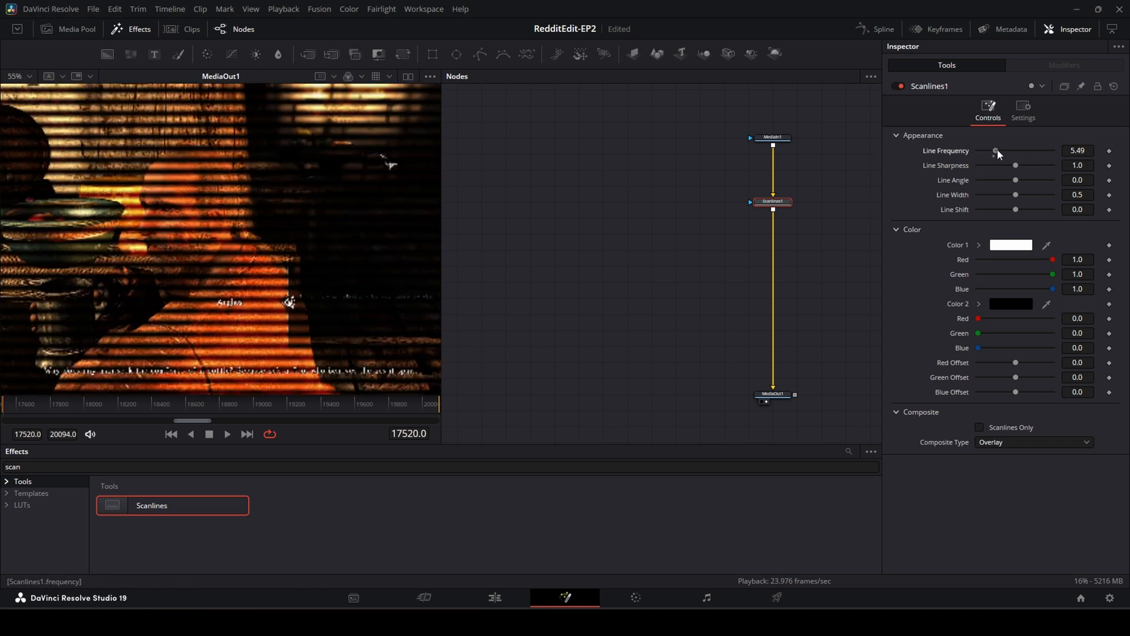
drag(997, 150, 1010, 151)
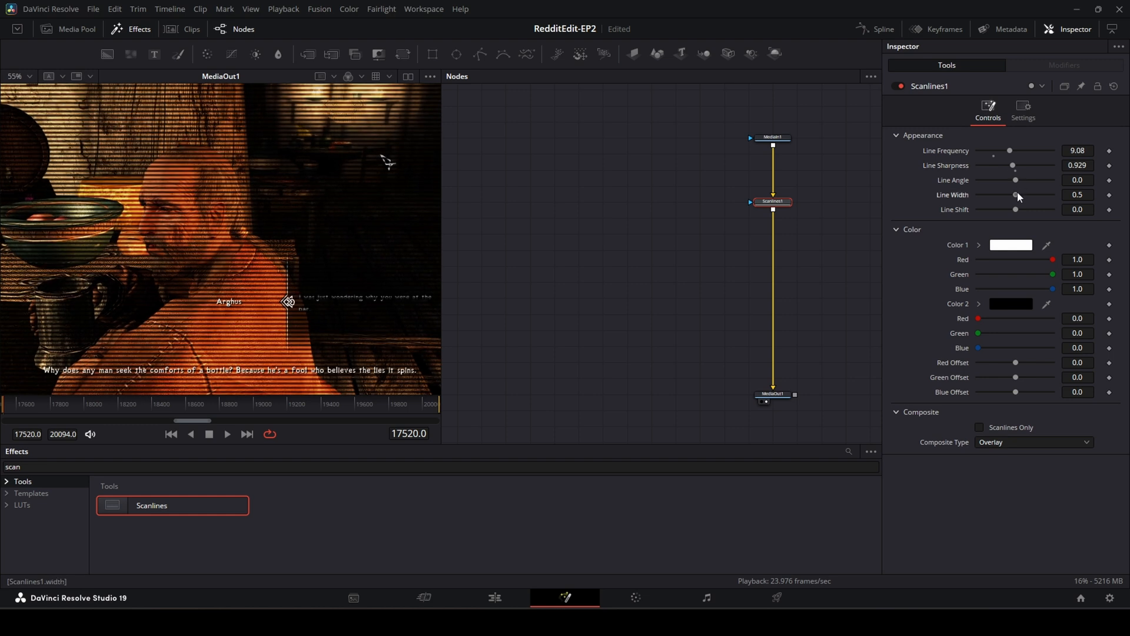
drag(1016, 194, 1019, 194)
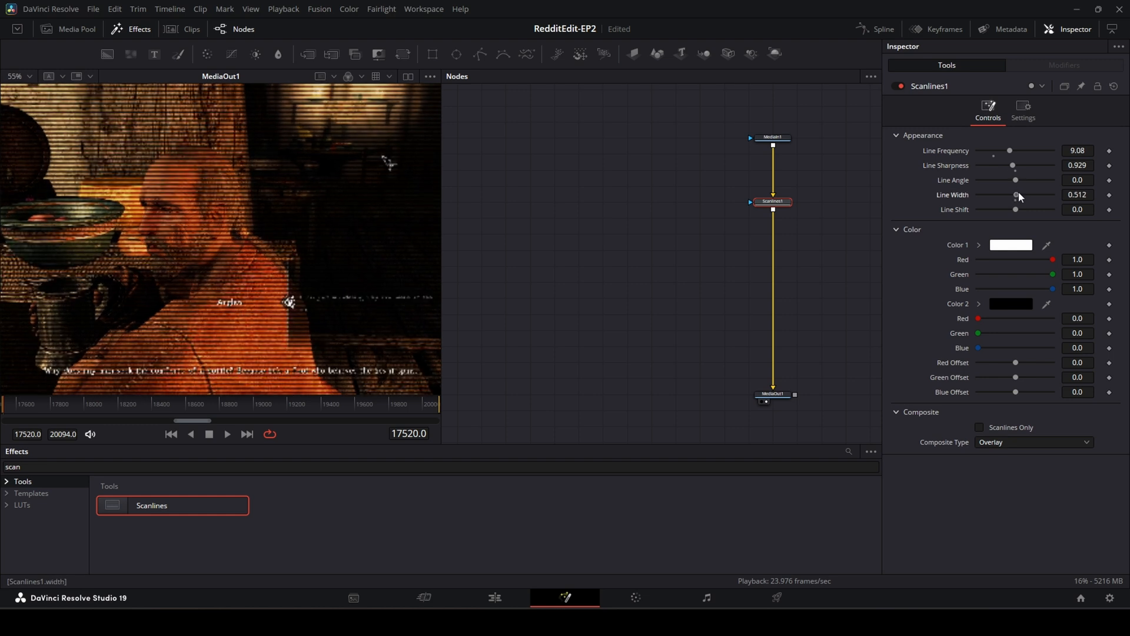
drag(1016, 194, 993, 194)
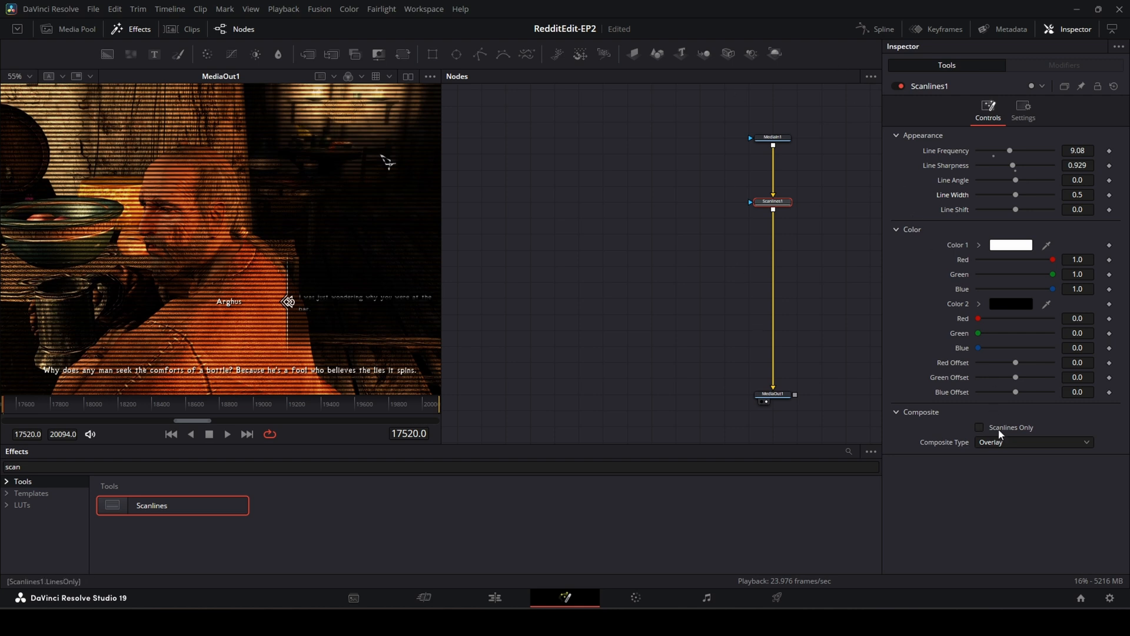
click(978, 426)
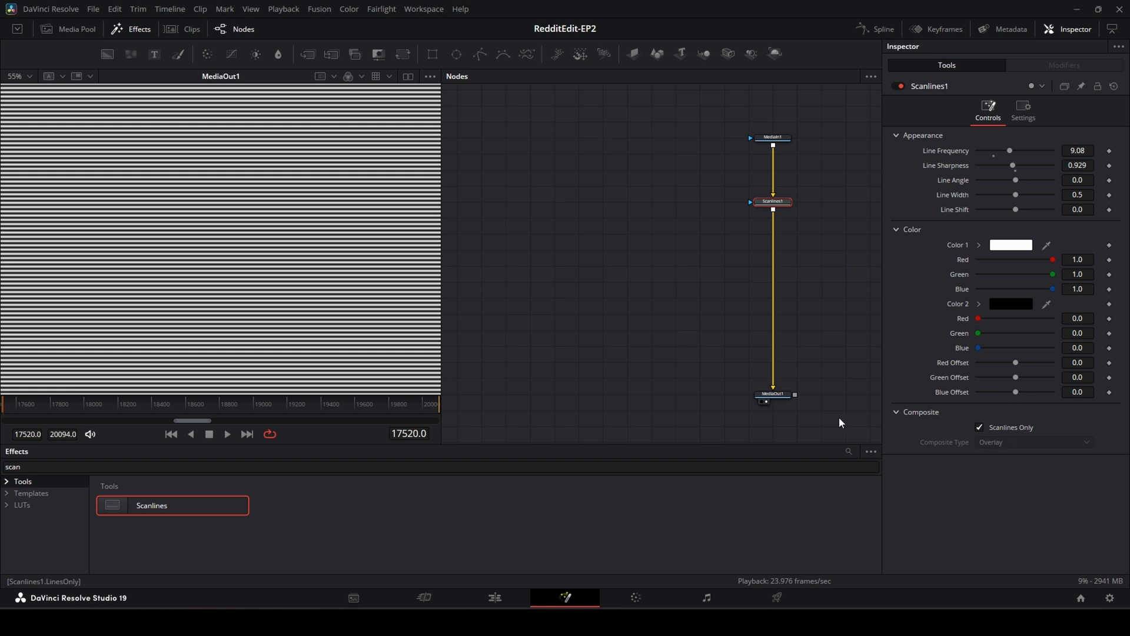
mouse_move(886, 211)
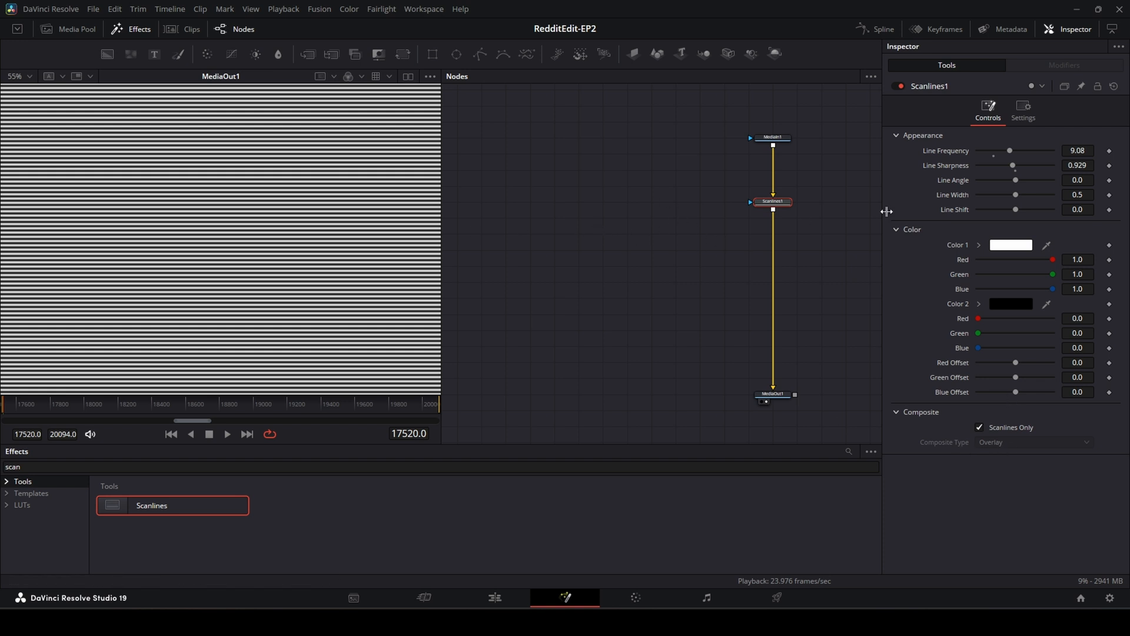
mouse_move(796, 201)
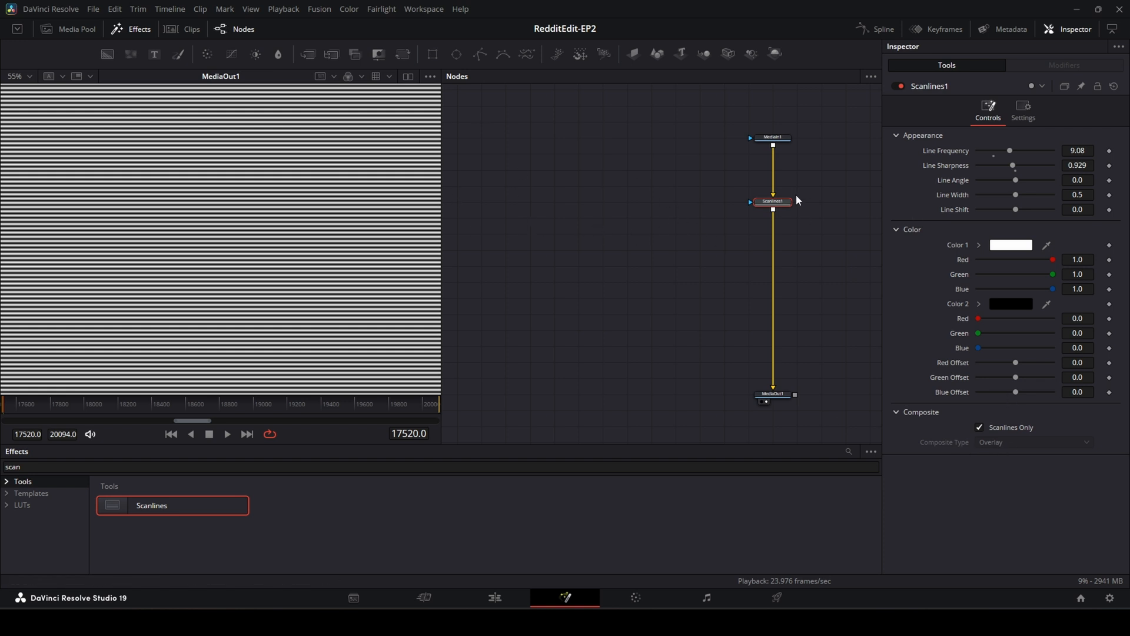
mouse_move(567, 235)
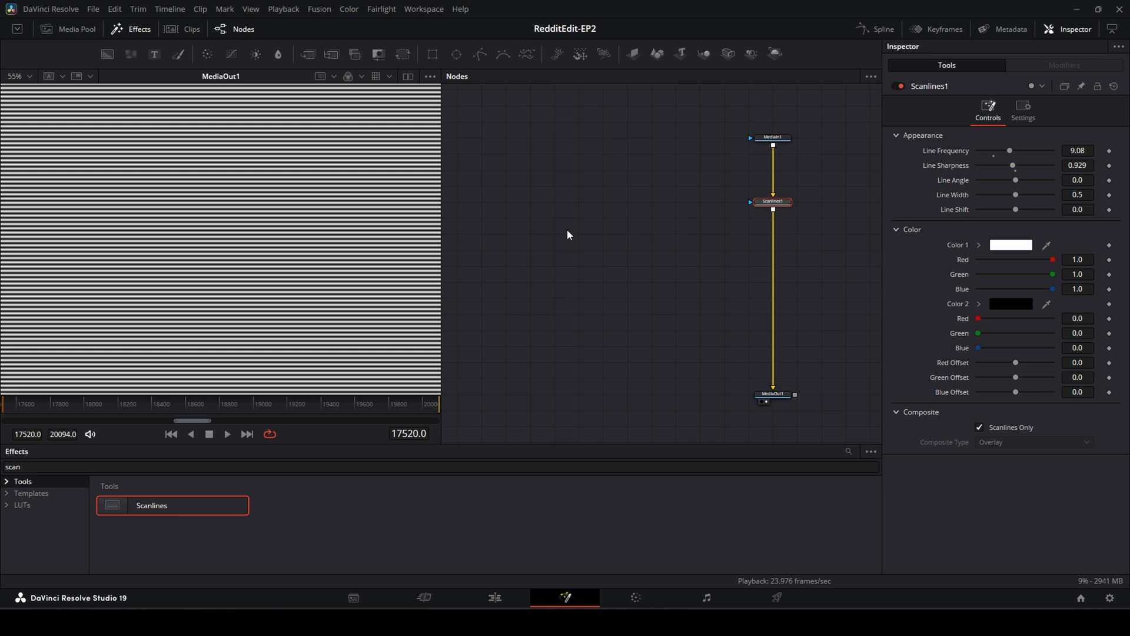
mouse_move(501, 205)
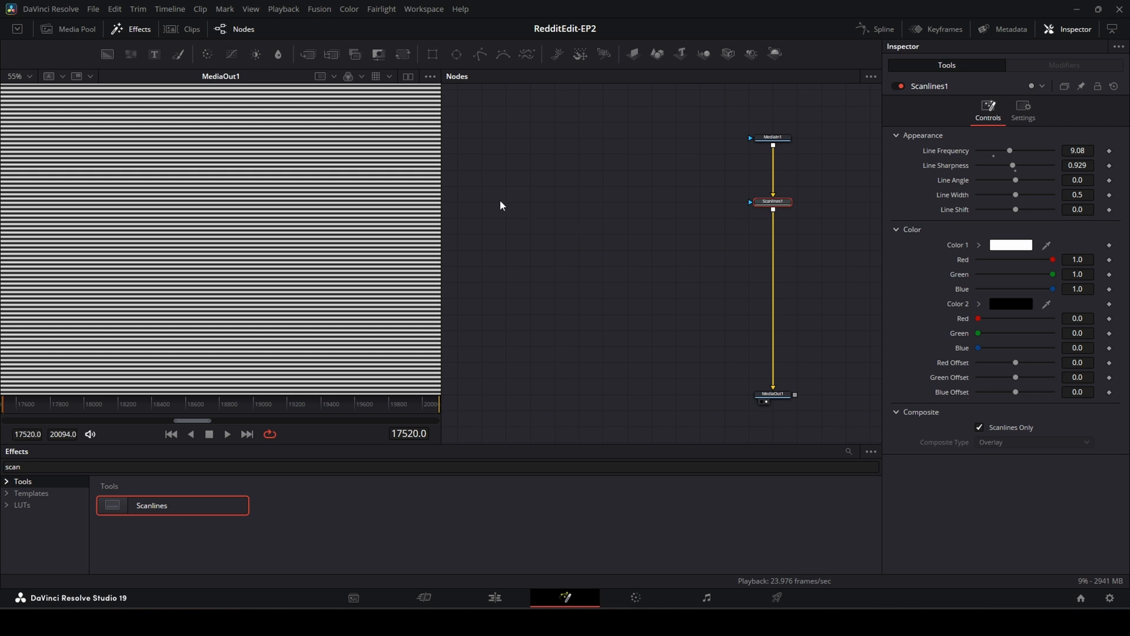
mouse_move(656, 421)
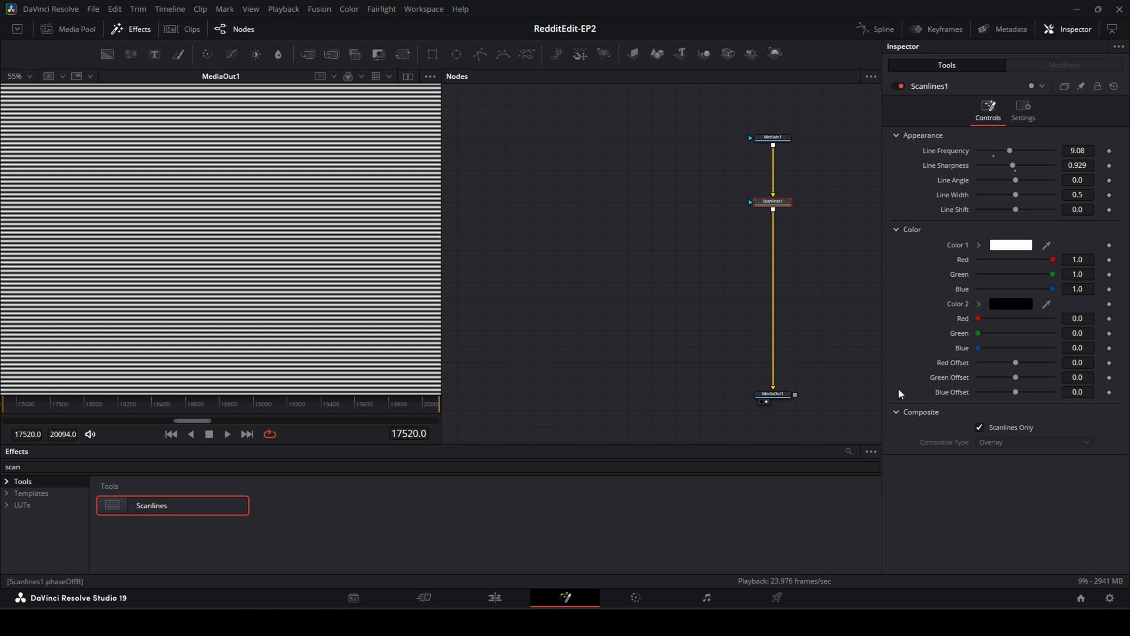
click(980, 426)
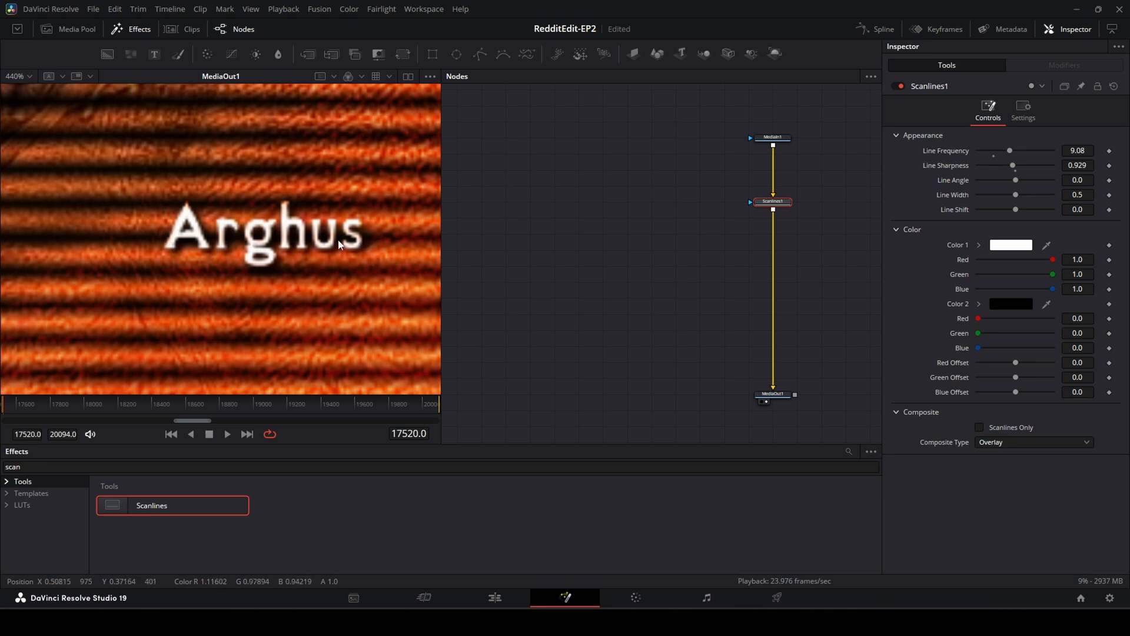
mouse_move(386, 244)
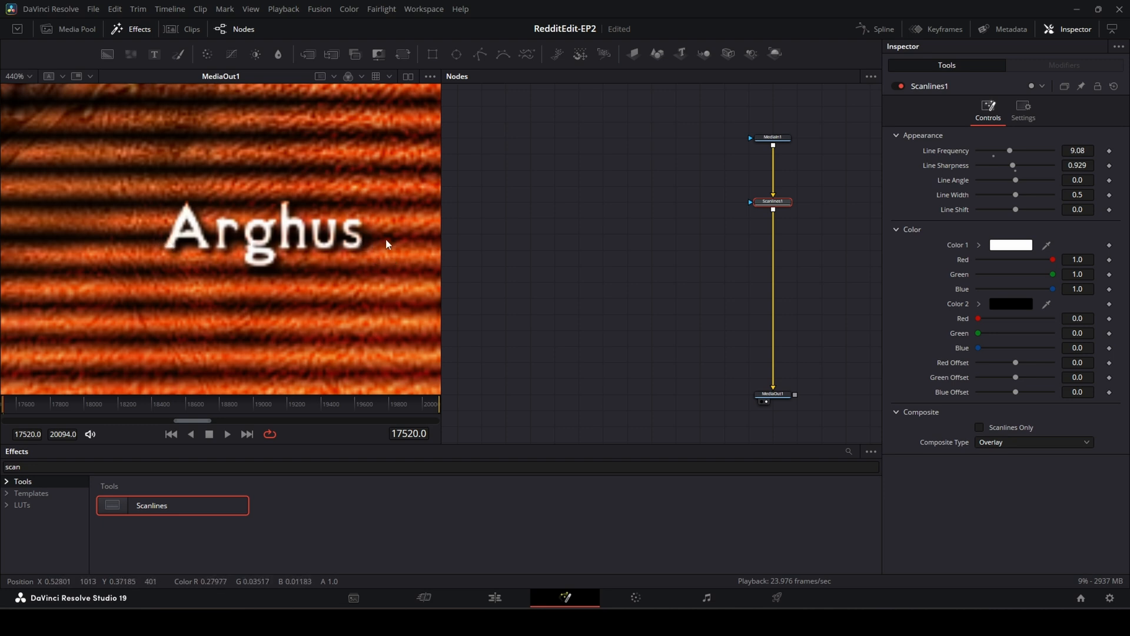
mouse_move(227, 240)
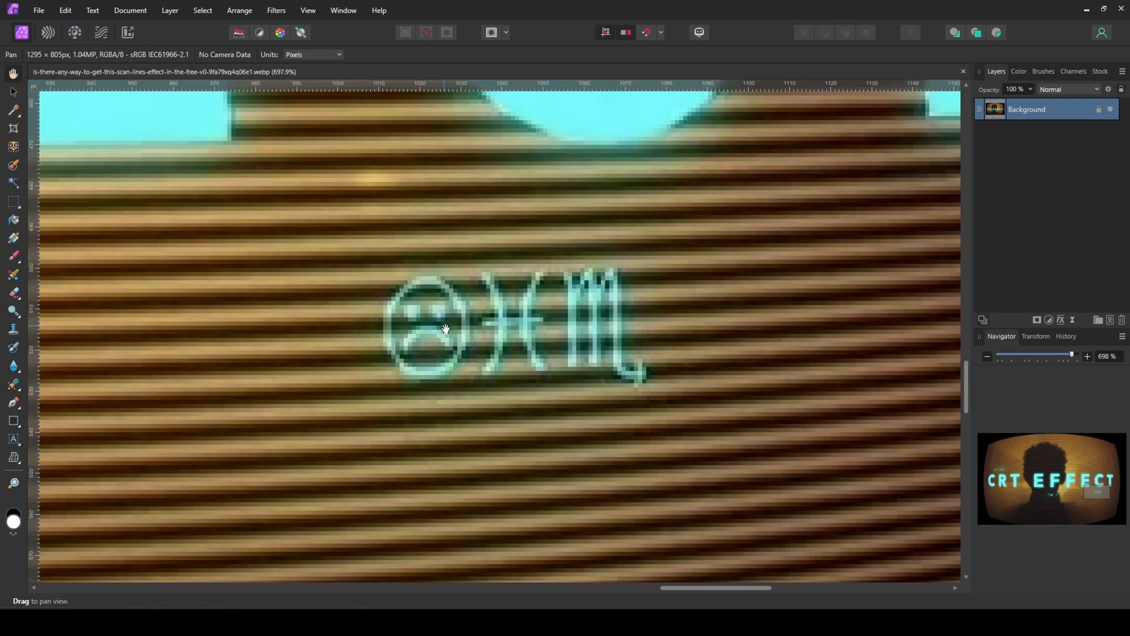
mouse_move(401, 323)
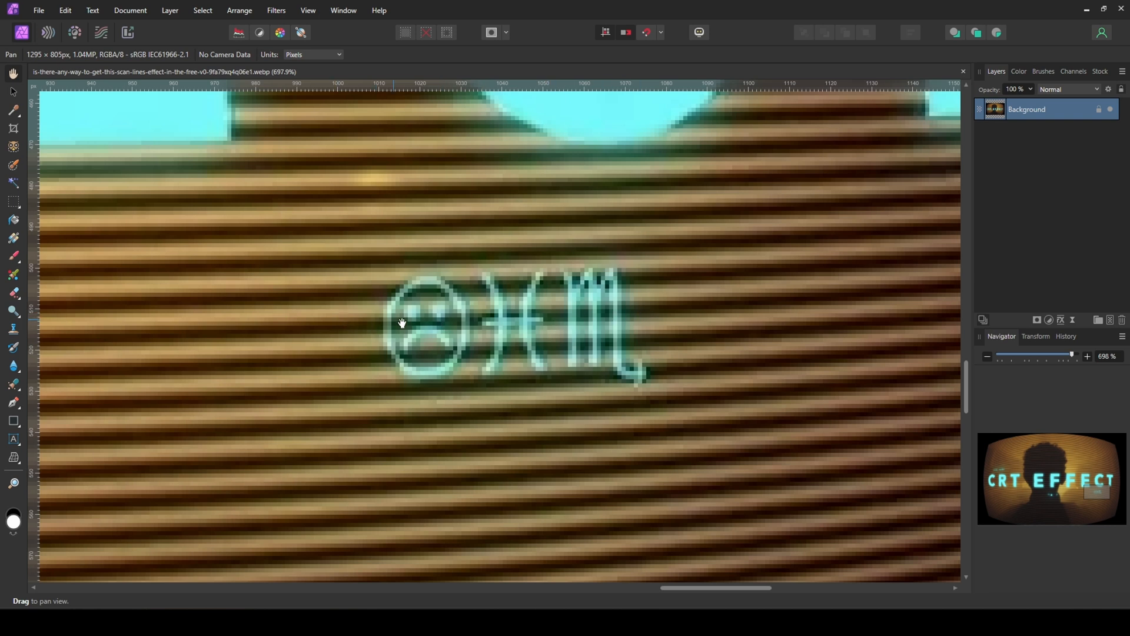
scroll(down, 3)
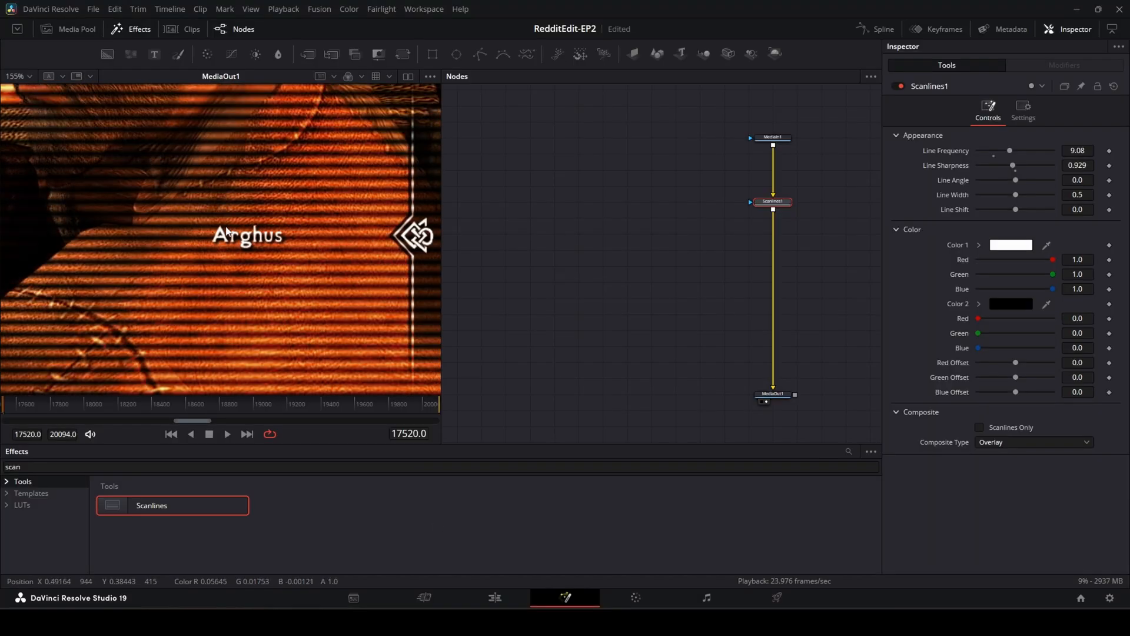
Drop the Text+ output onto the MediaIn1–Scanlines1 link, creating Merge1 ahead of the scanlines
scroll(down, 3)
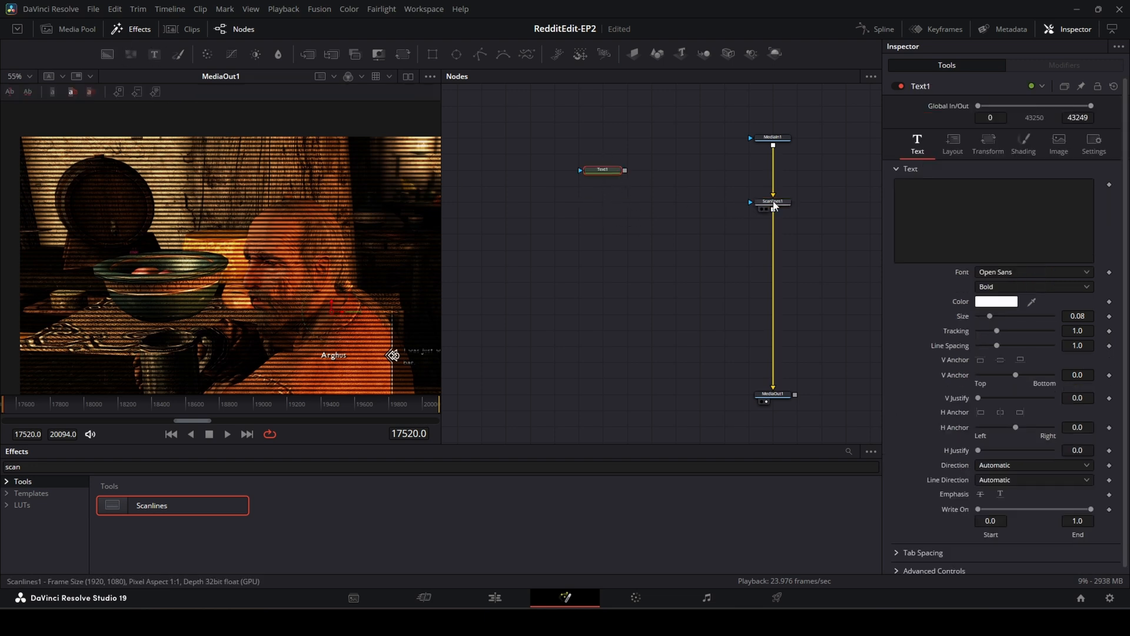
drag(772, 201, 772, 330)
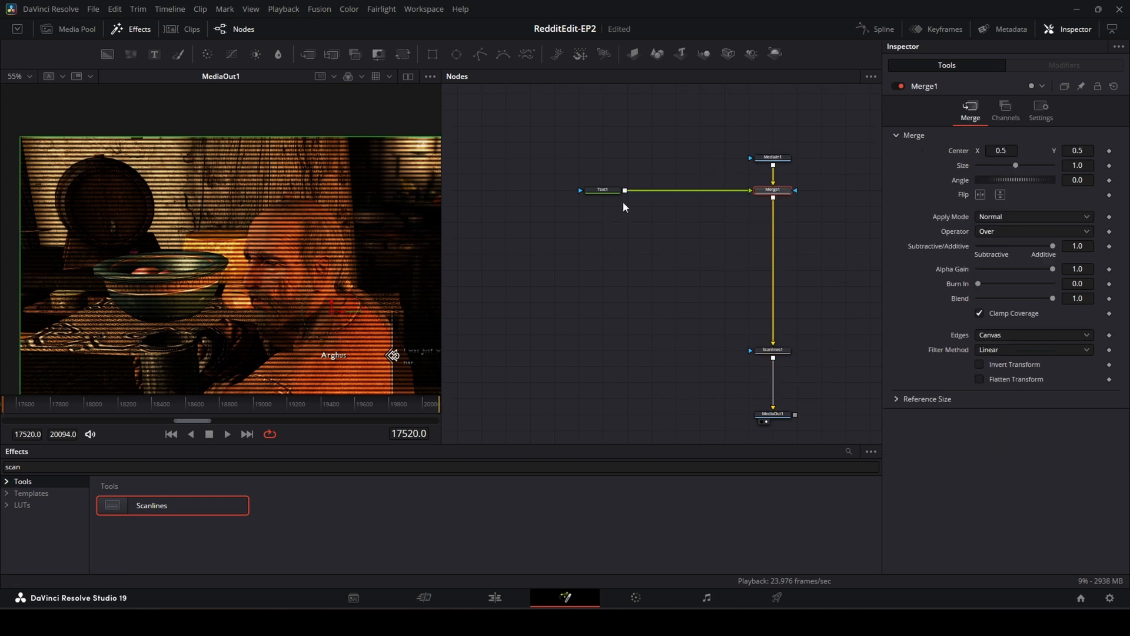
Enter THIS IS SKYRIM in Text1's text field so it shows over the footage
click(602, 189)
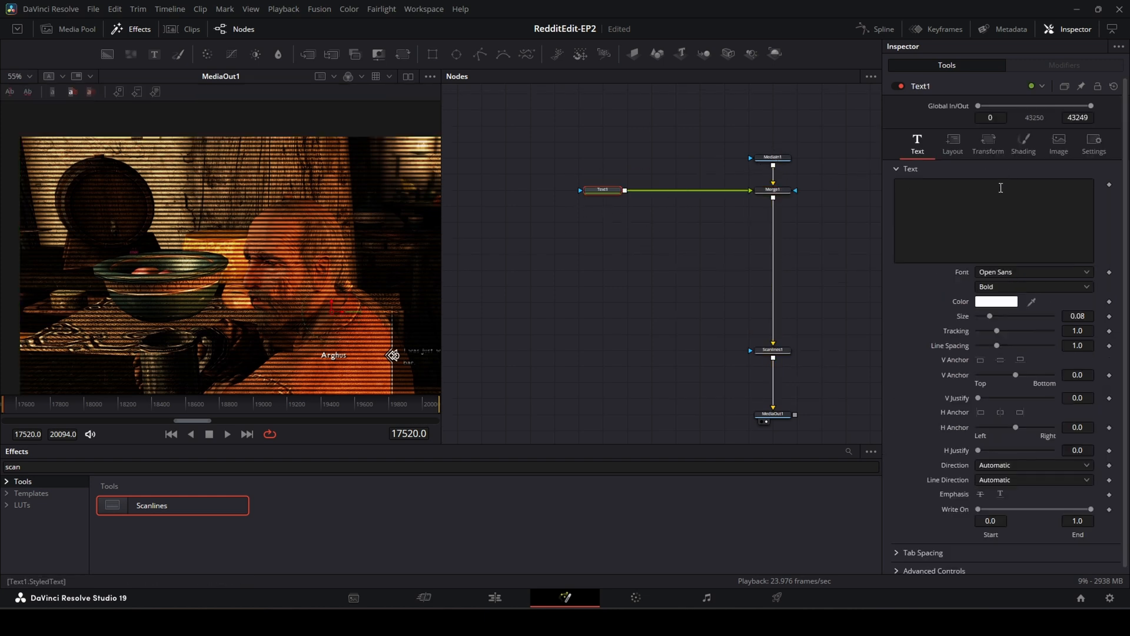
text(THIS)
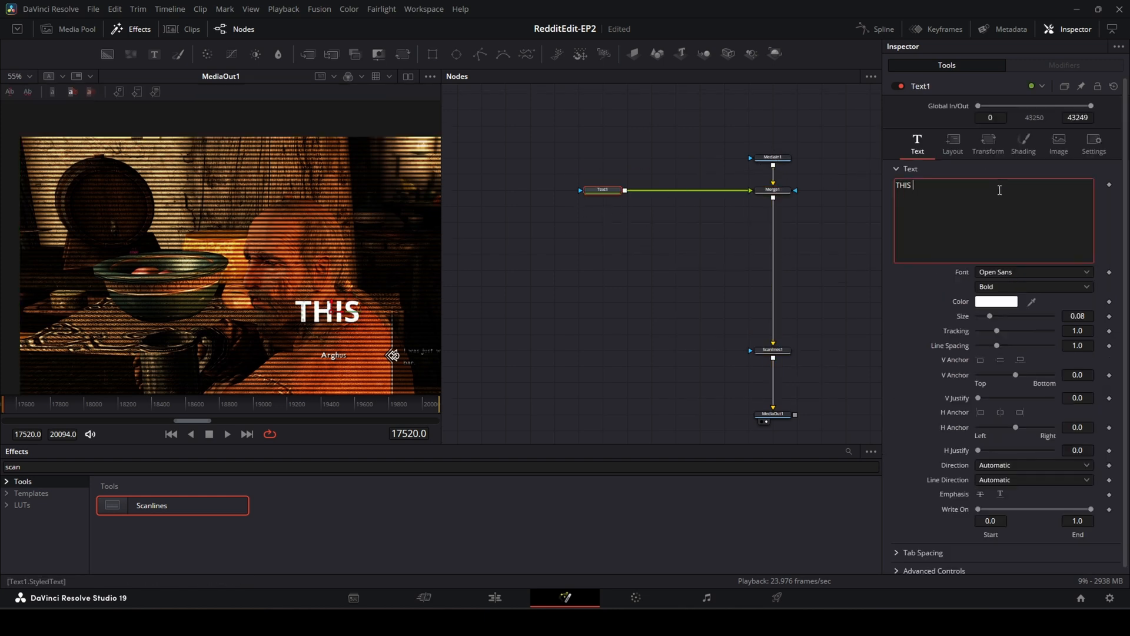
text(I)
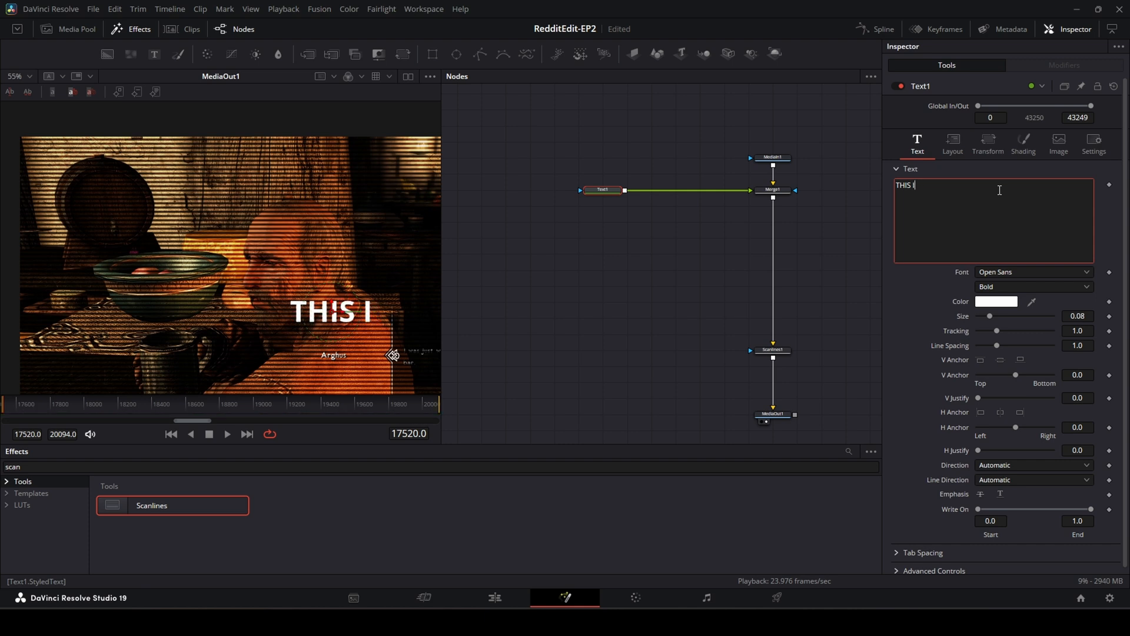
text(S)
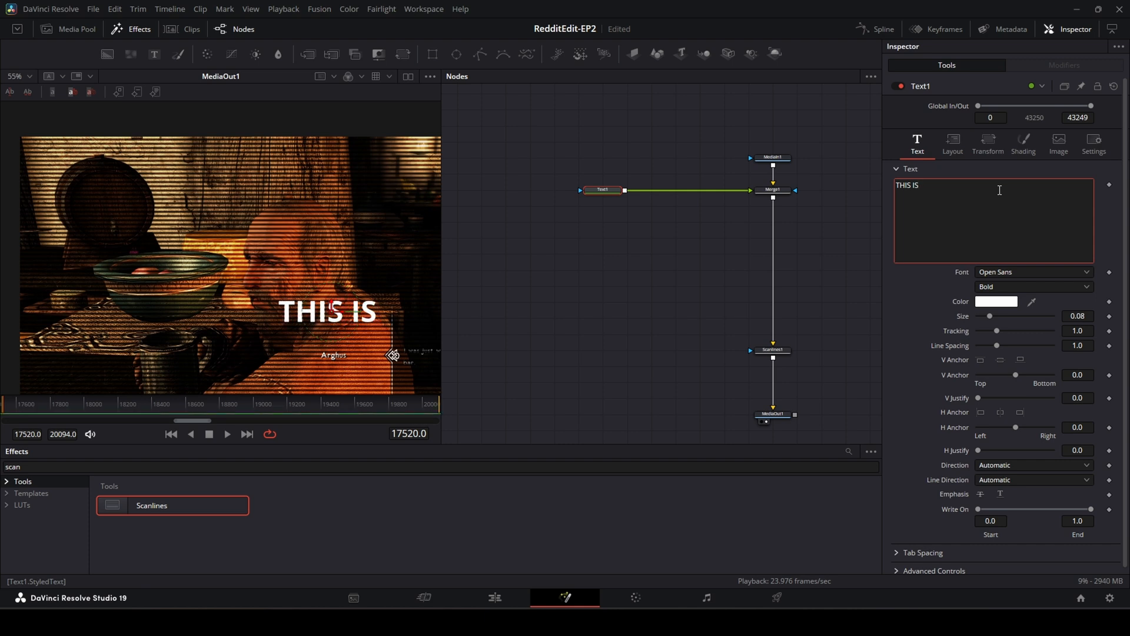
text(SKYRIM)
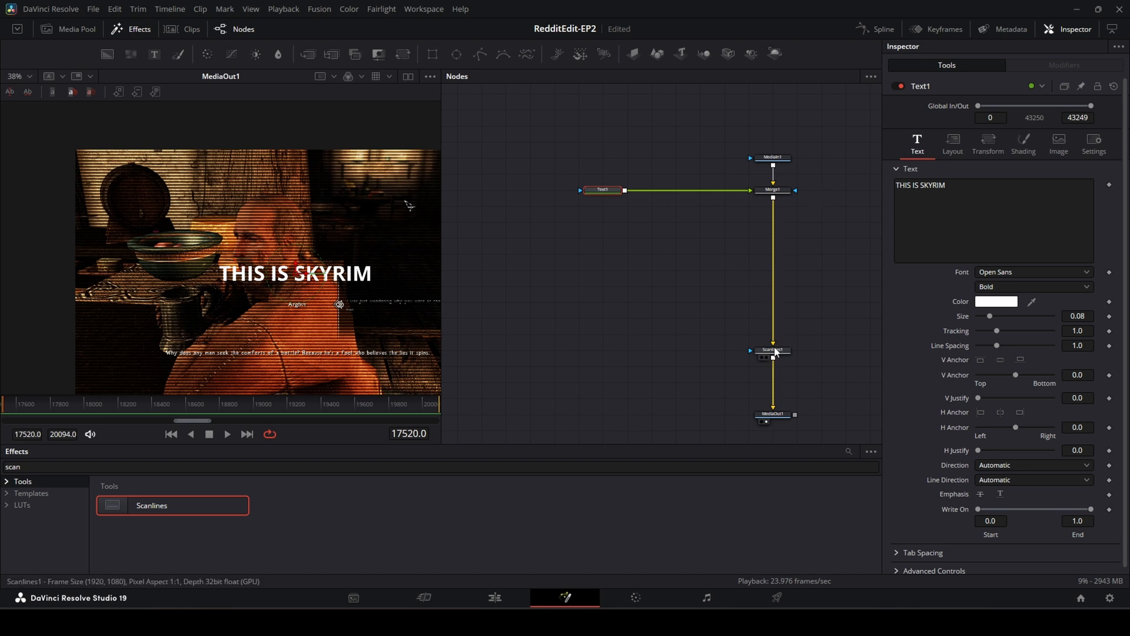
Try Normal and Add composite types for Scanlines1, then settle on Multiply
click(772, 351)
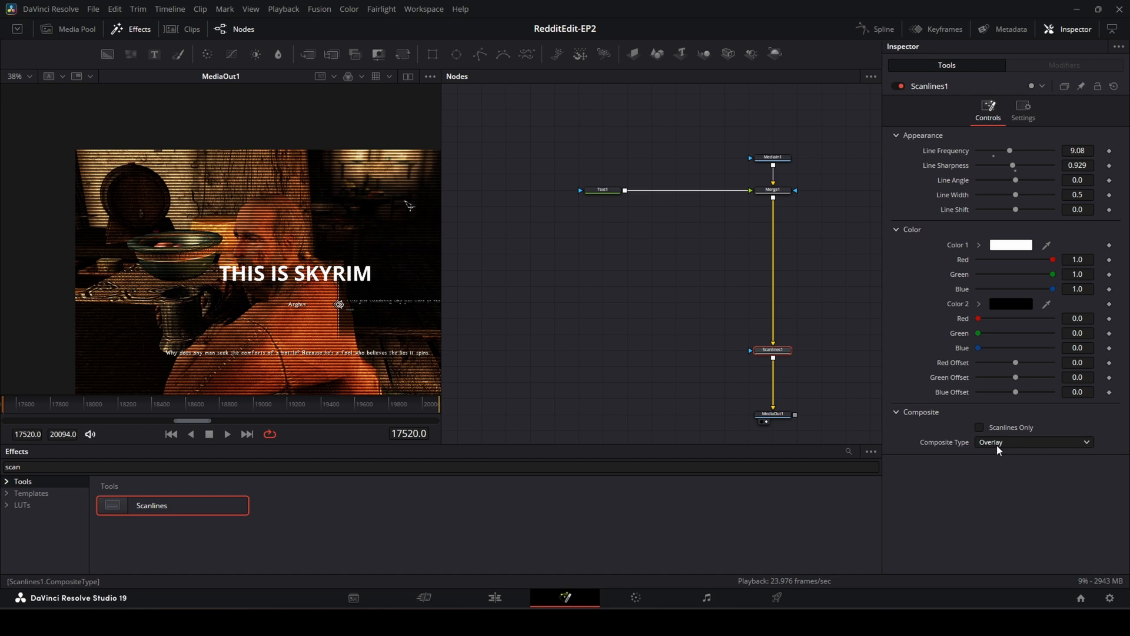
click(1033, 442)
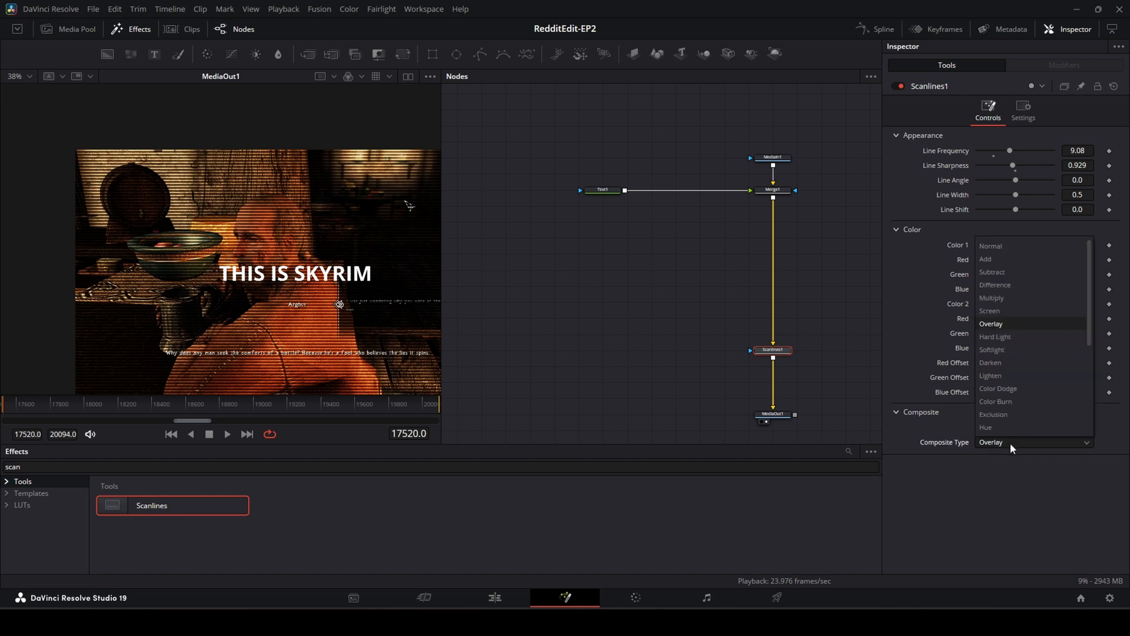
mouse_move(1016, 326)
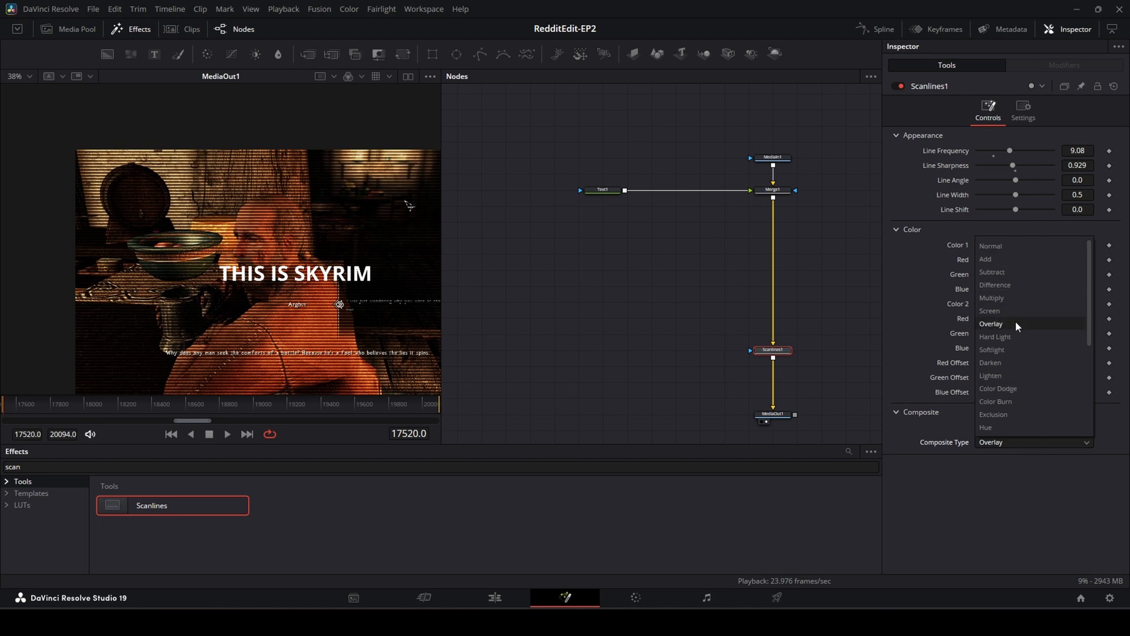
mouse_move(989, 246)
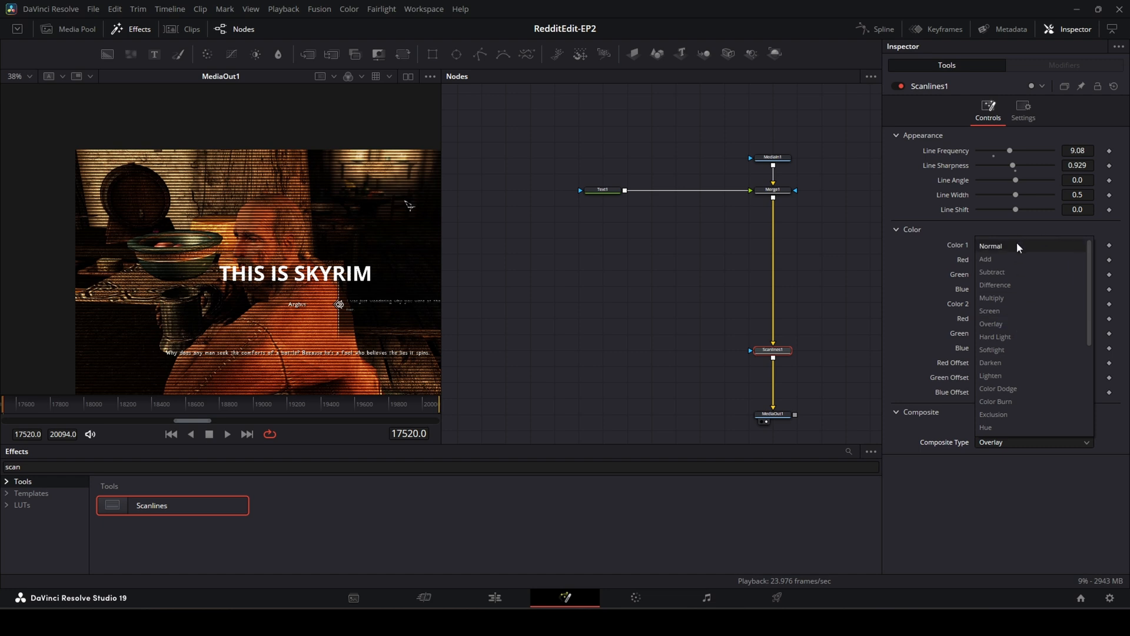
click(990, 246)
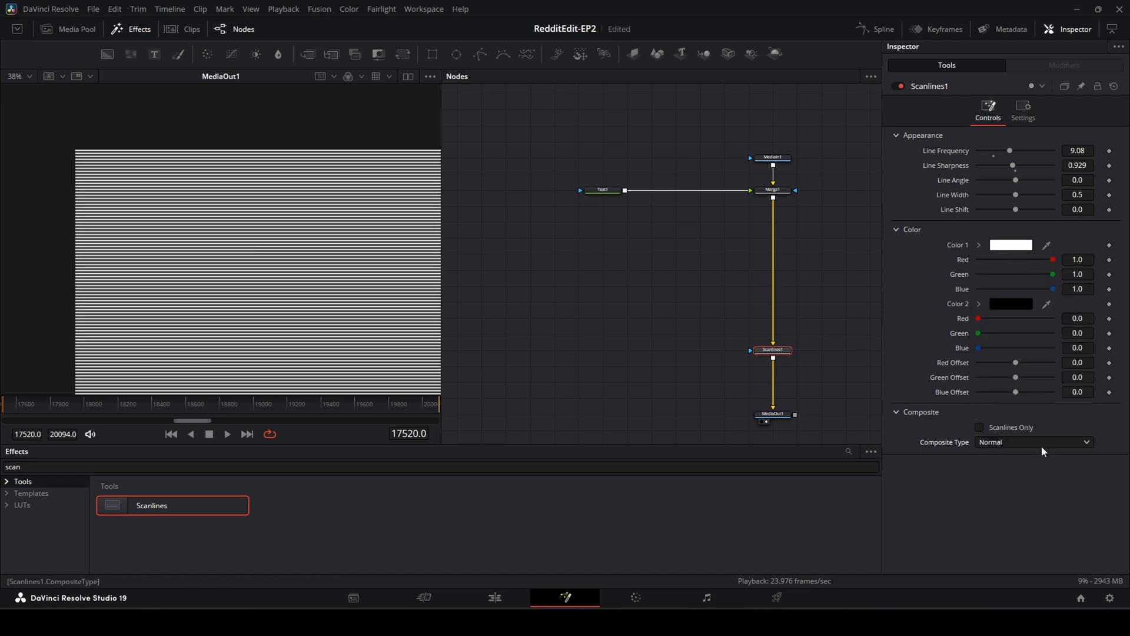
click(1032, 442)
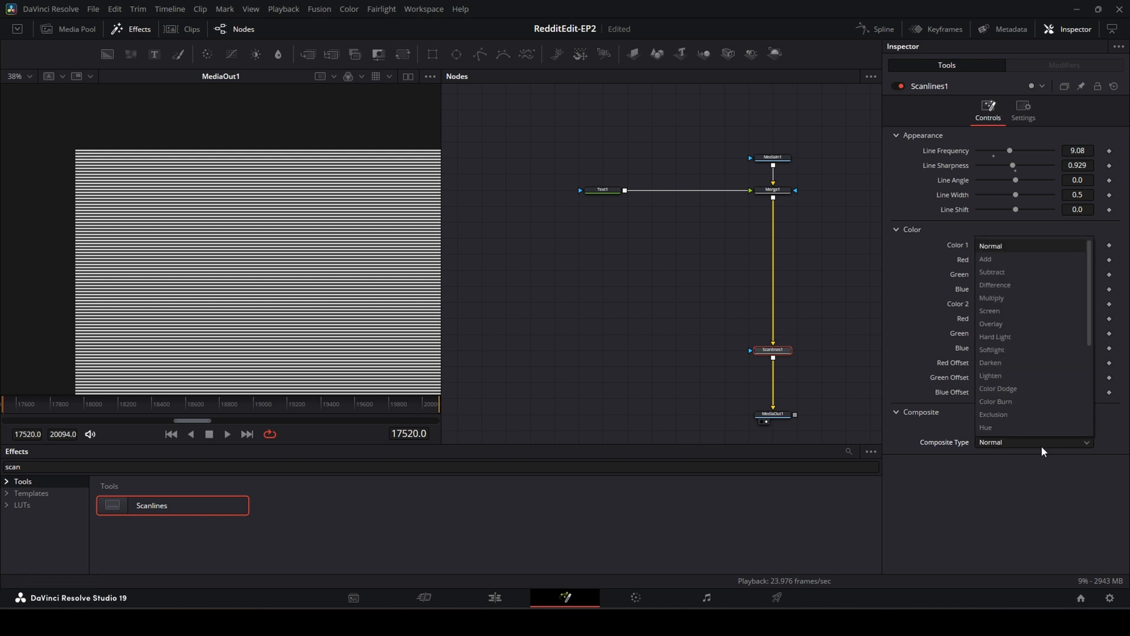
click(988, 259)
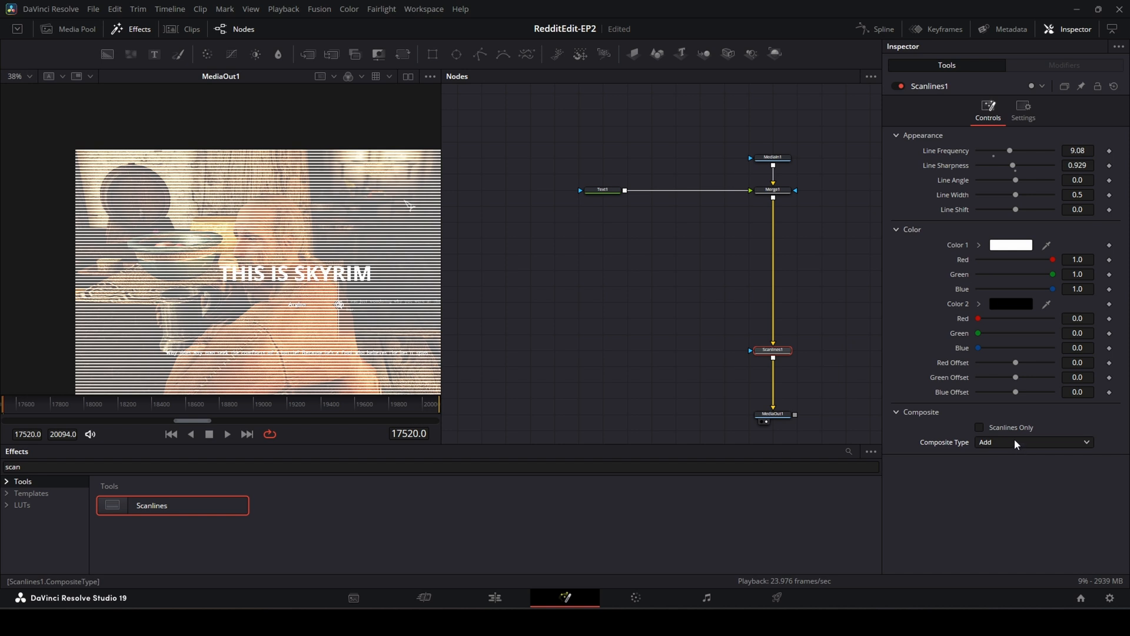
click(1032, 442)
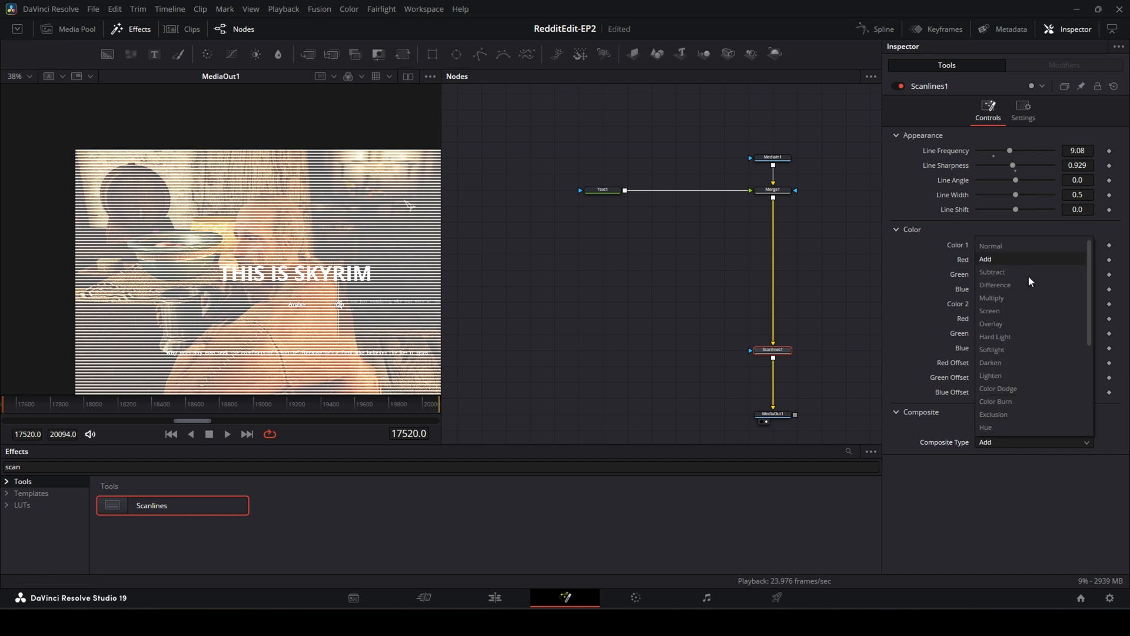
mouse_move(1024, 323)
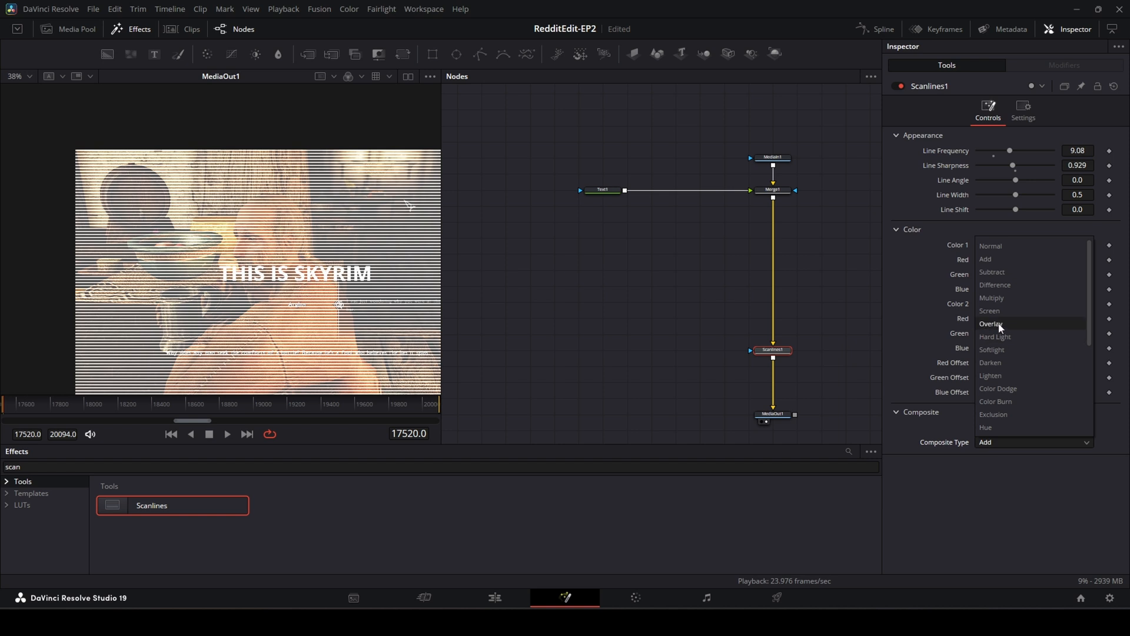
mouse_move(1020, 298)
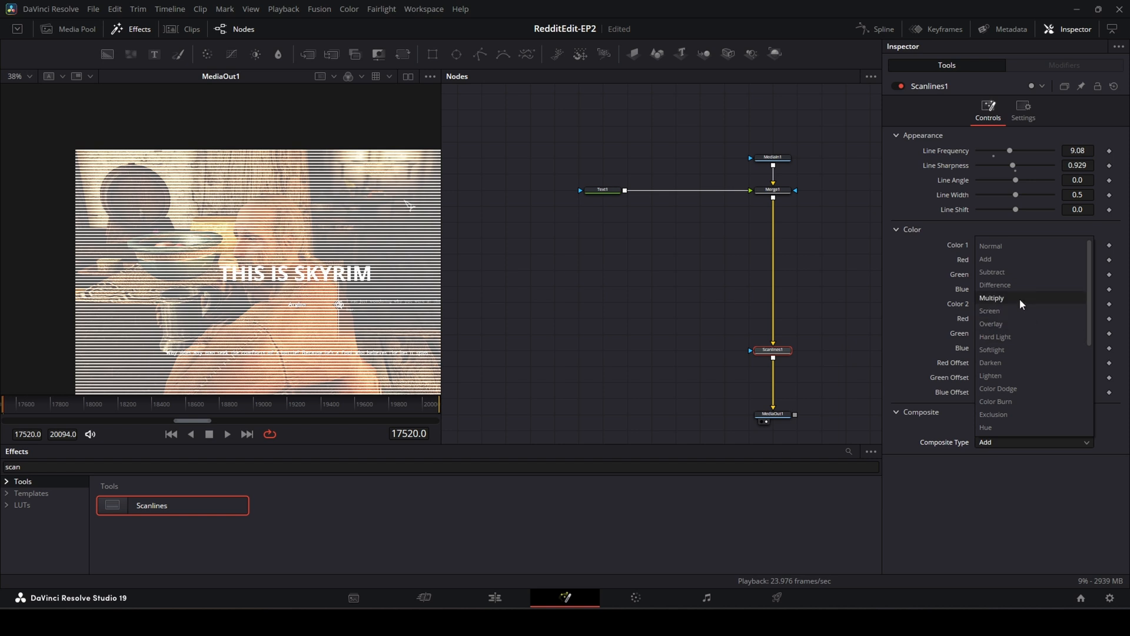
click(993, 298)
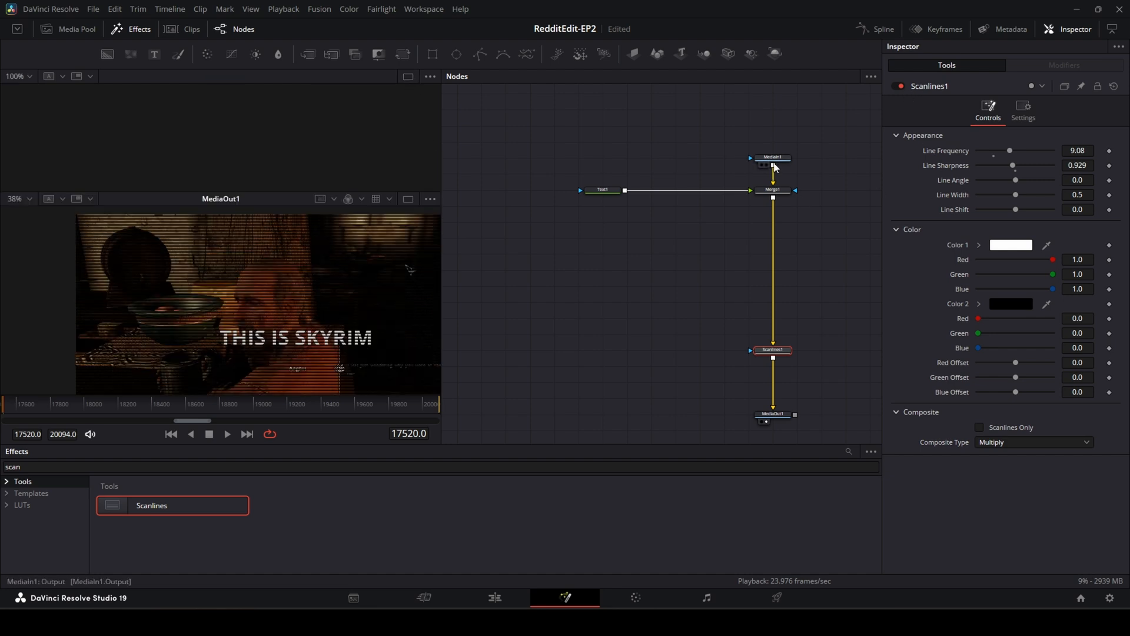
Insert a Brightness Contrast node before Merge1 and raise its Gain to about 2.11
click(773, 157)
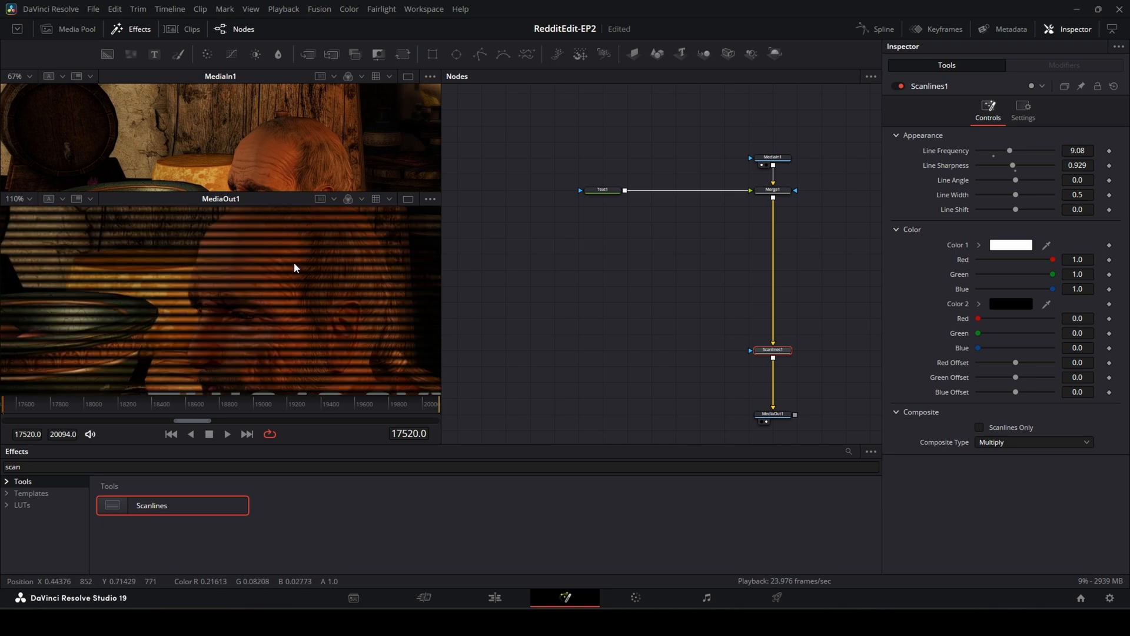
mouse_move(270, 235)
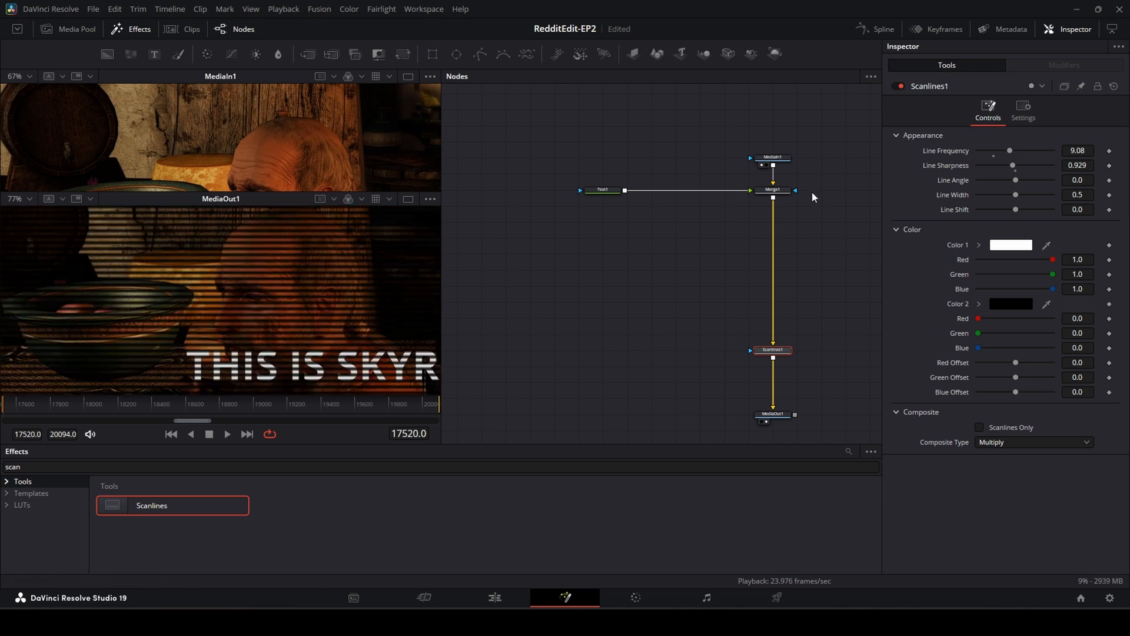
click(772, 189)
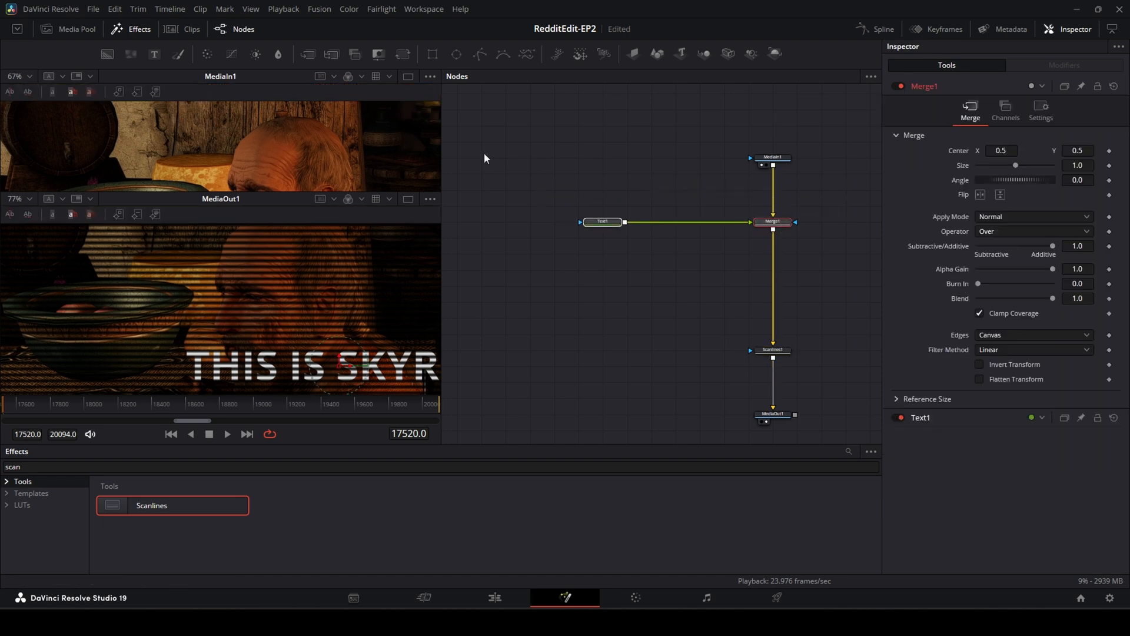
mouse_move(256, 54)
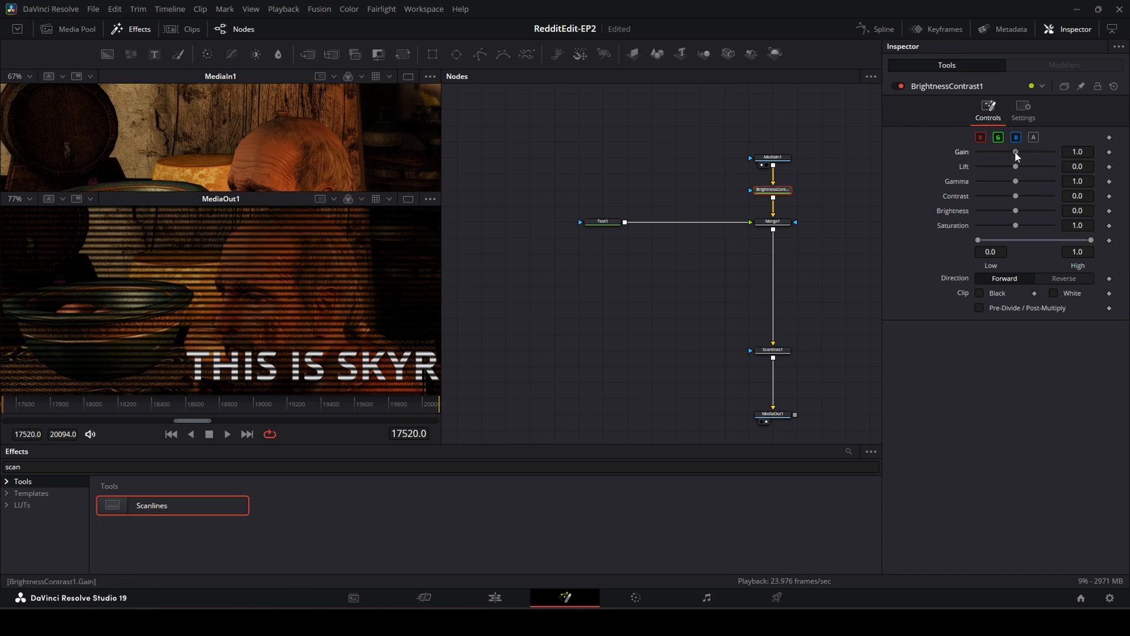
drag(1015, 151, 1023, 152)
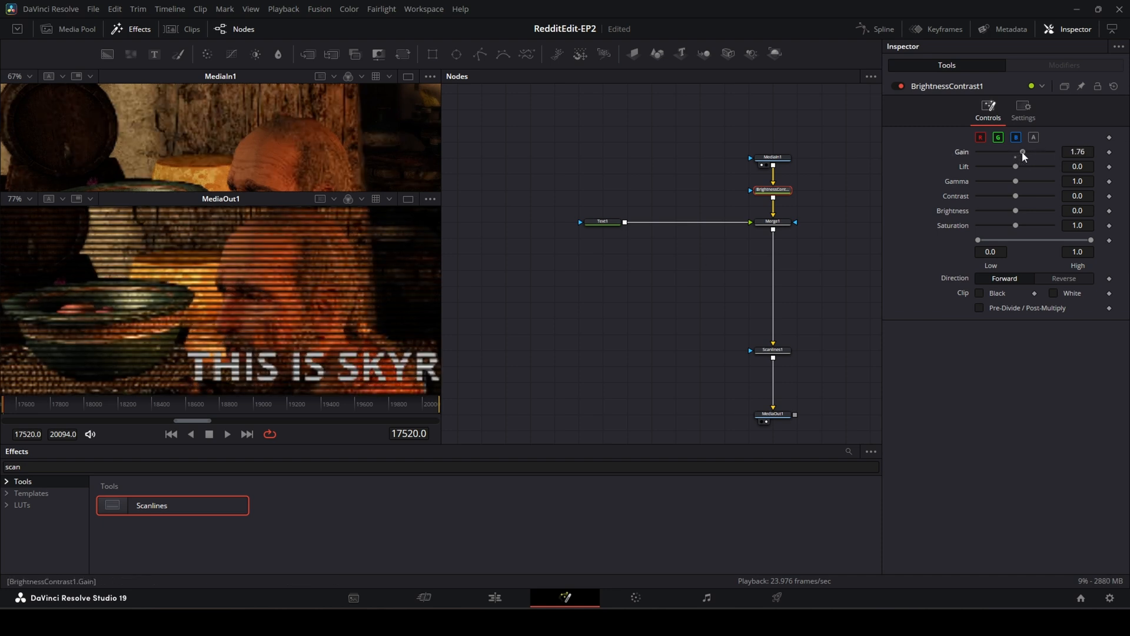
drag(1021, 152, 1025, 152)
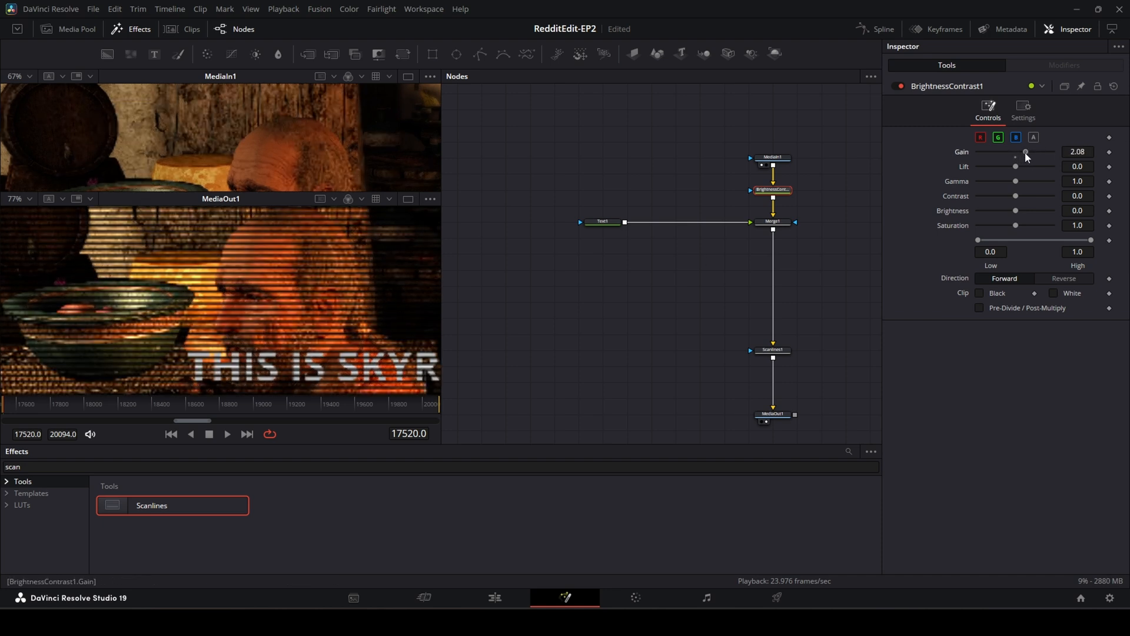
drag(1023, 152, 1027, 152)
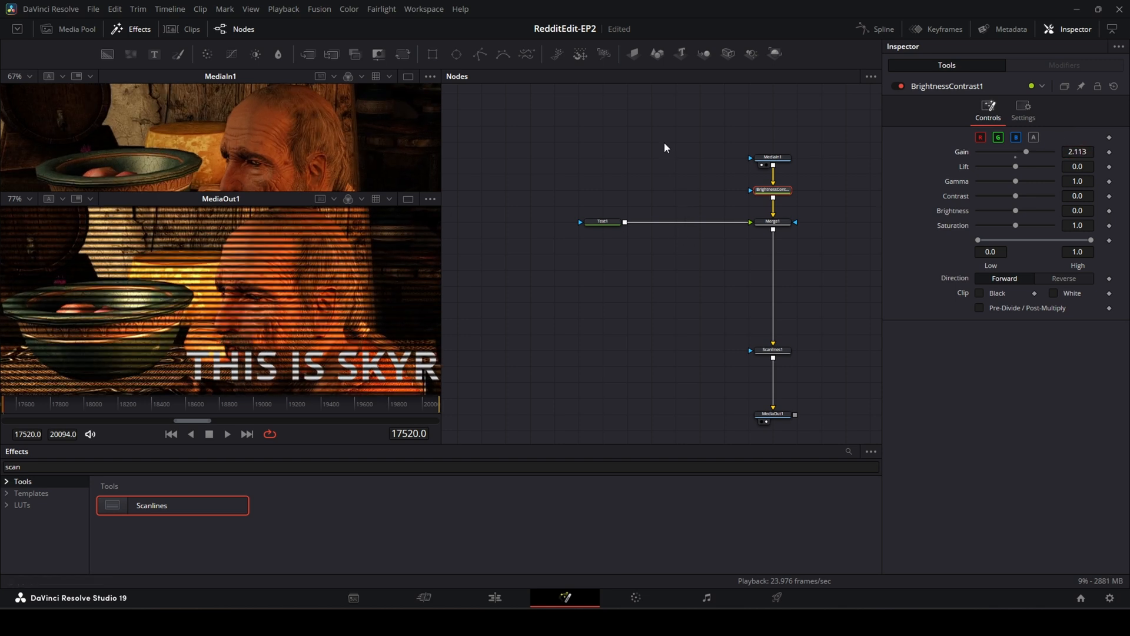
mouse_move(408, 88)
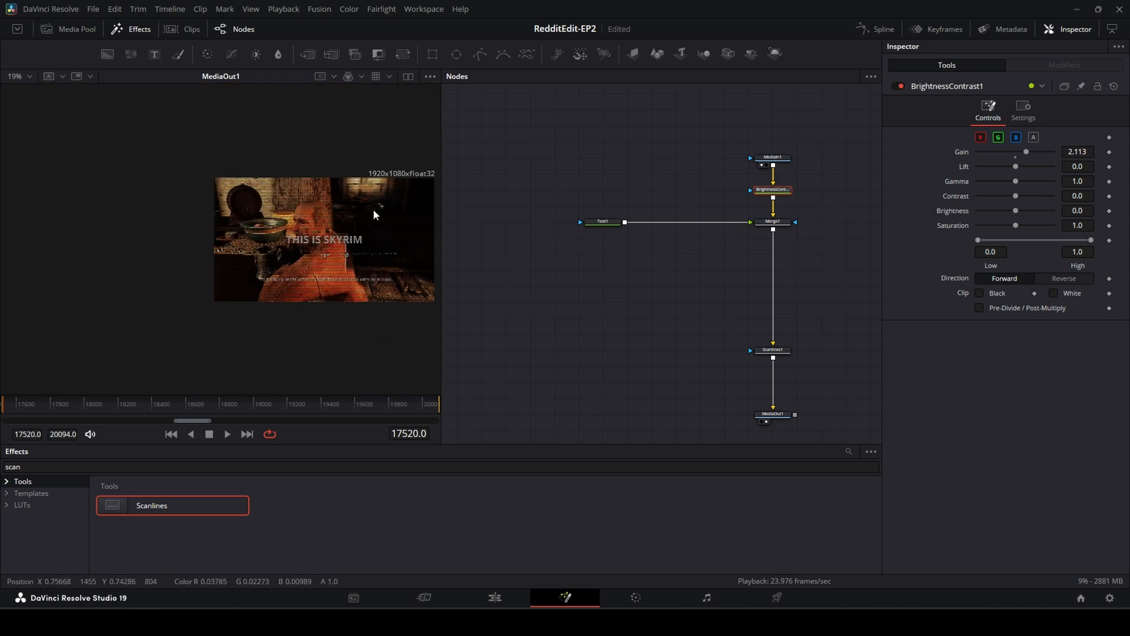
Drag the THIS IS SKYRIM title to the frame's top-right corner using Text1's on-screen control
click(603, 221)
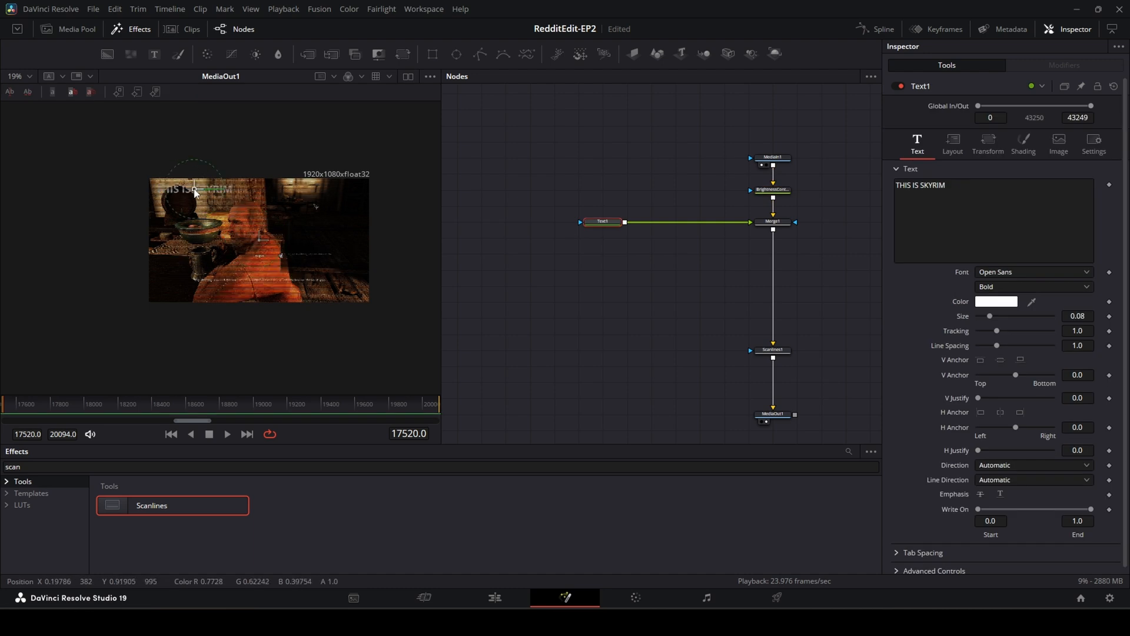
drag(194, 192, 329, 192)
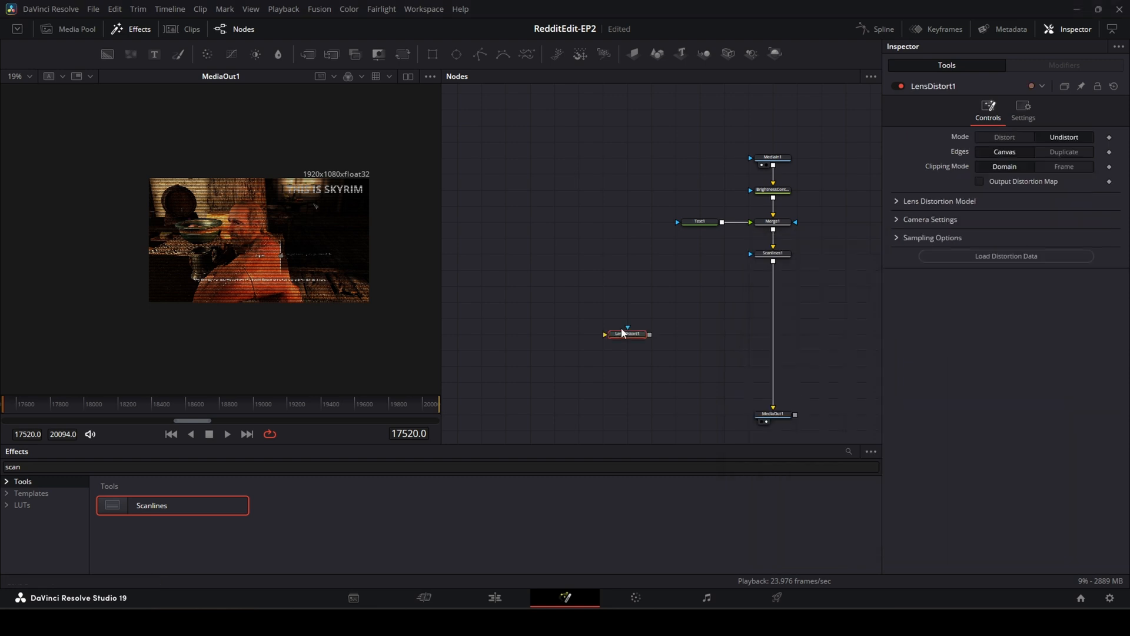
Insert LensDistort1 after Scanlines1, set Mode to Distort and Distortion to 0.5
drag(625, 333, 699, 285)
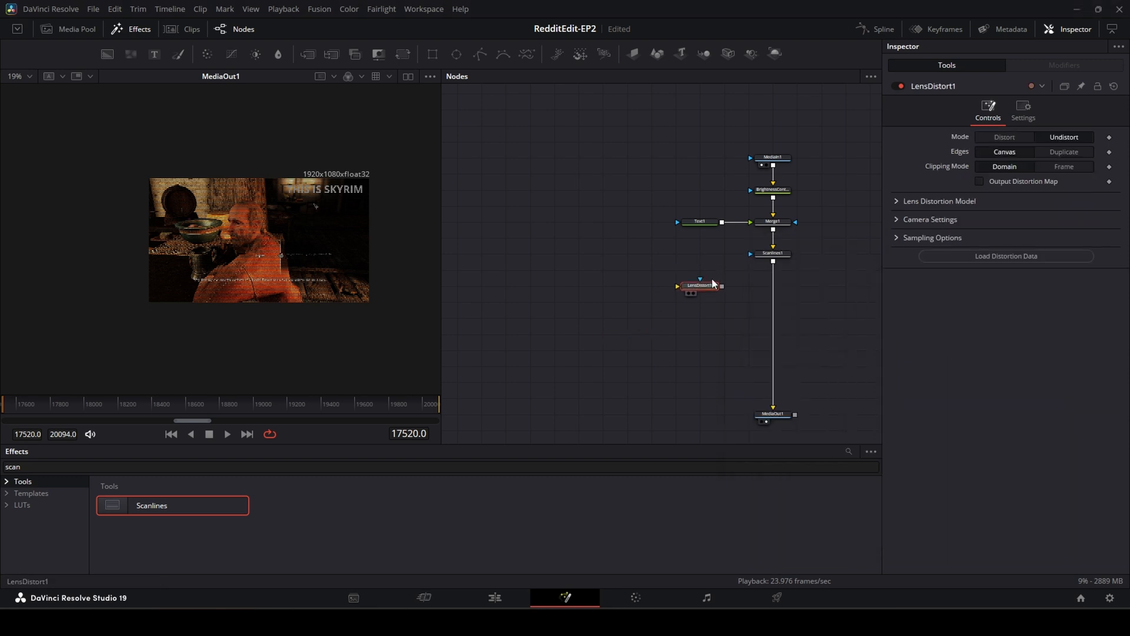
drag(699, 285, 748, 286)
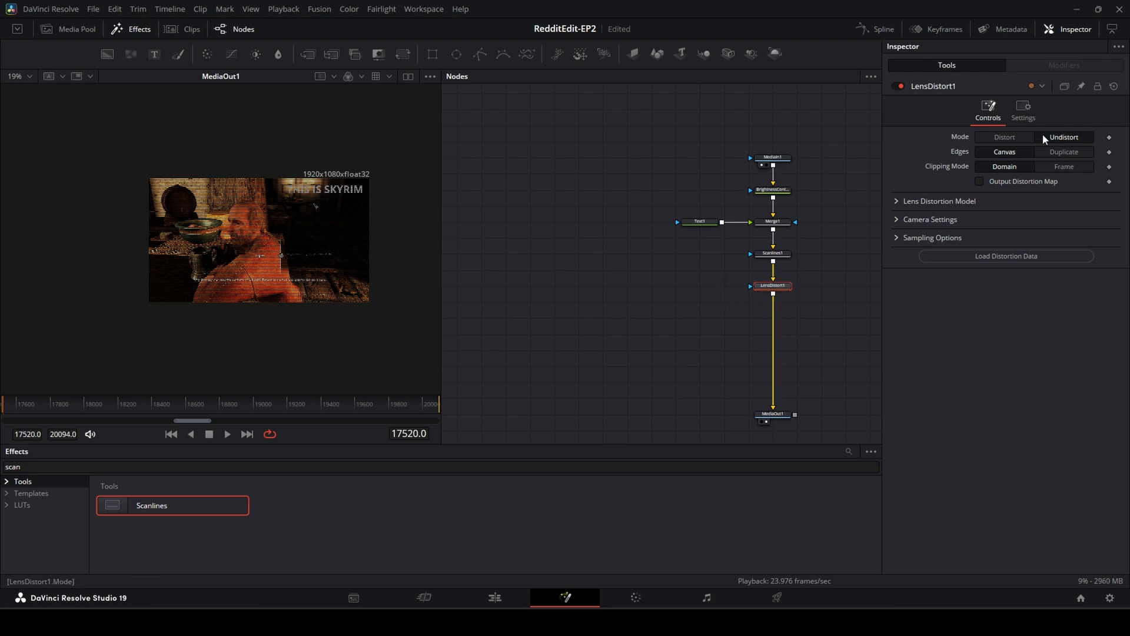
click(1004, 137)
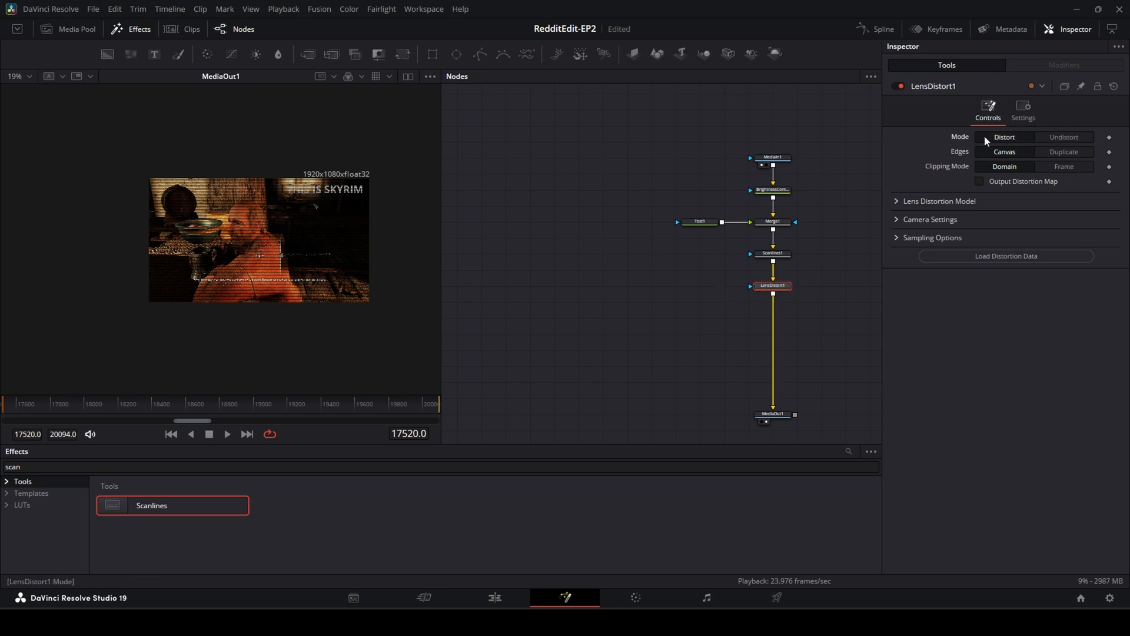
click(939, 200)
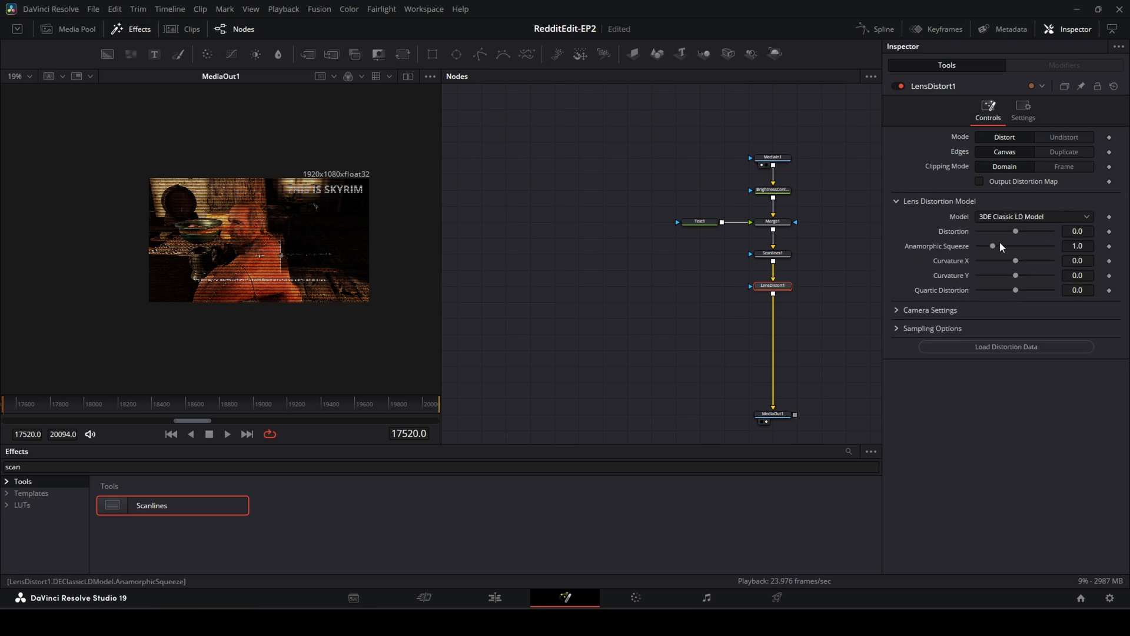
drag(1016, 231, 1018, 231)
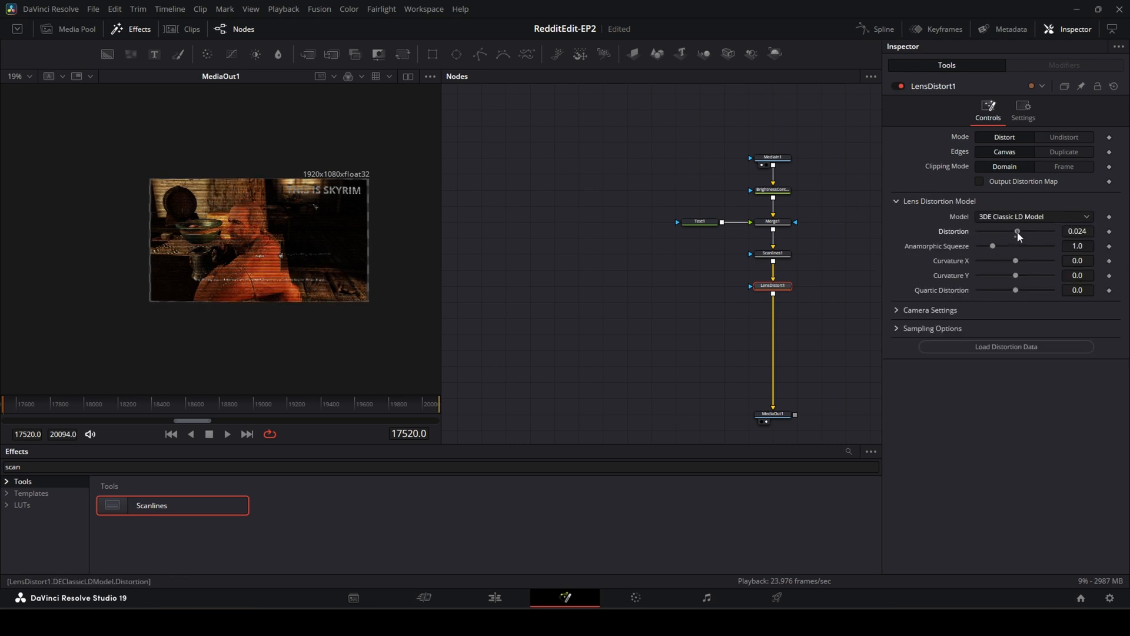
drag(1017, 233, 1051, 234)
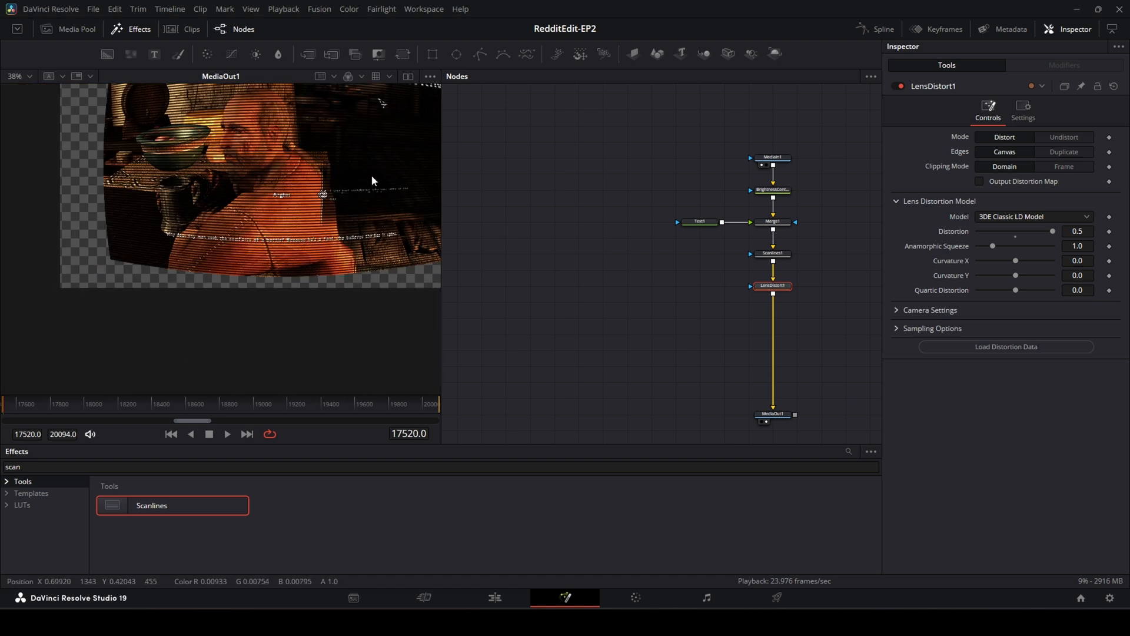
scroll(down, 3)
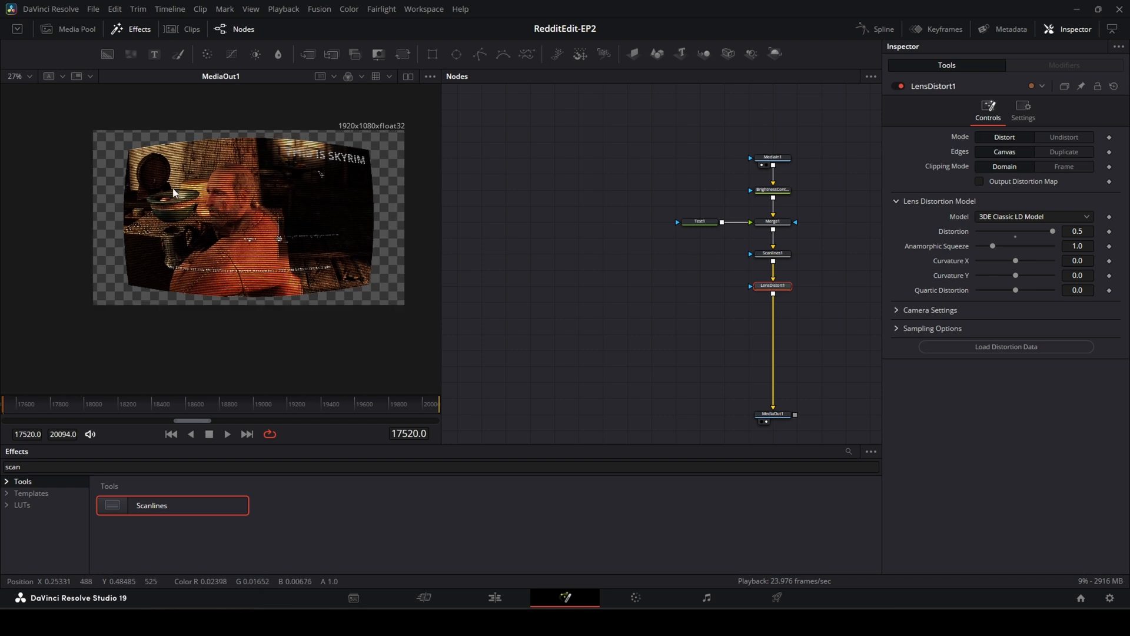
mouse_move(355, 166)
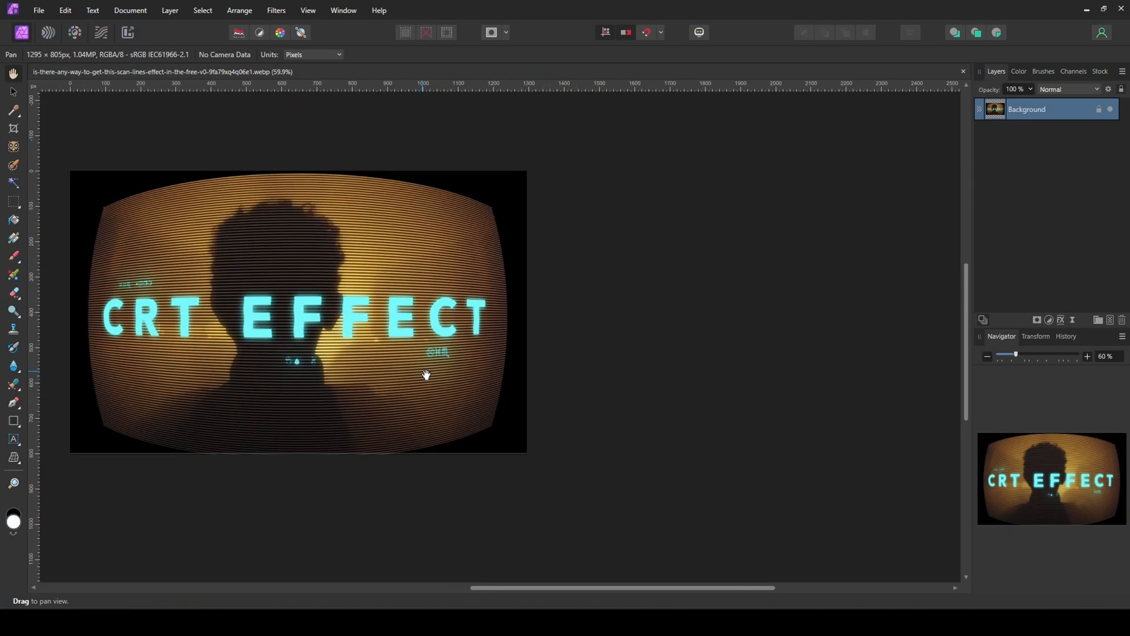
mouse_move(425, 374)
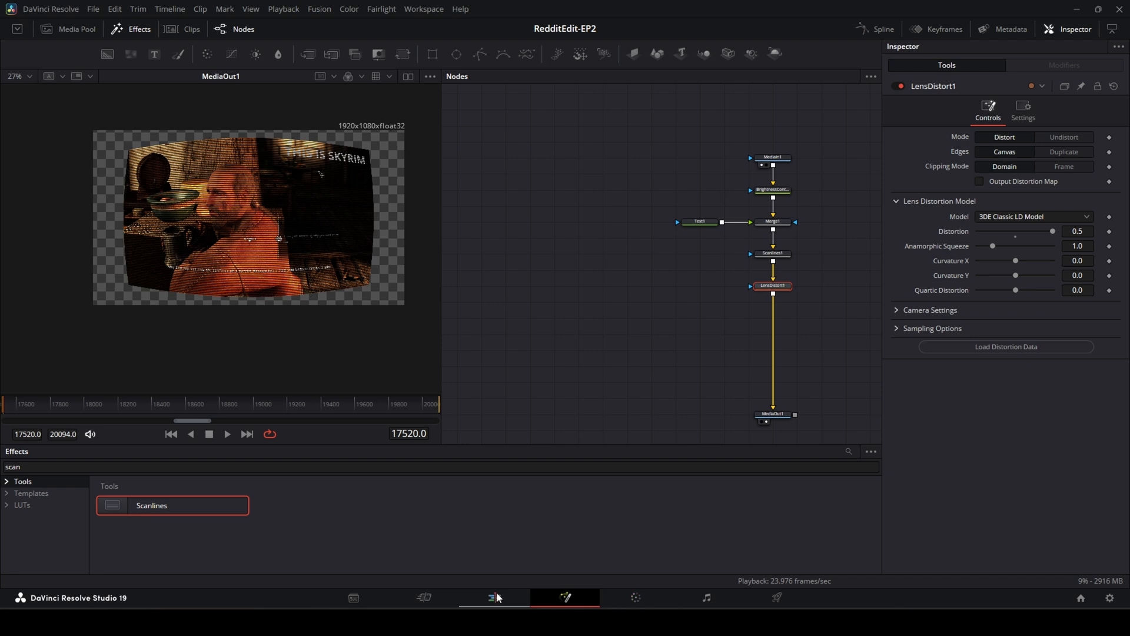
Play the Skyrim clip on the Edit page timeline to review the curved scanline CRT look
click(494, 596)
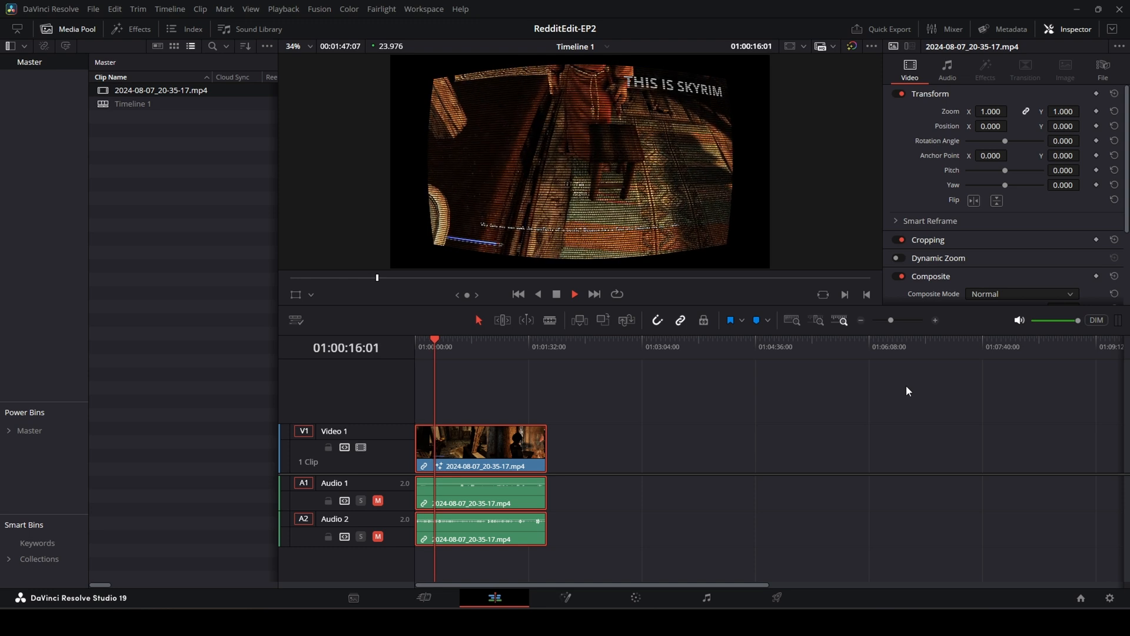
click(574, 295)
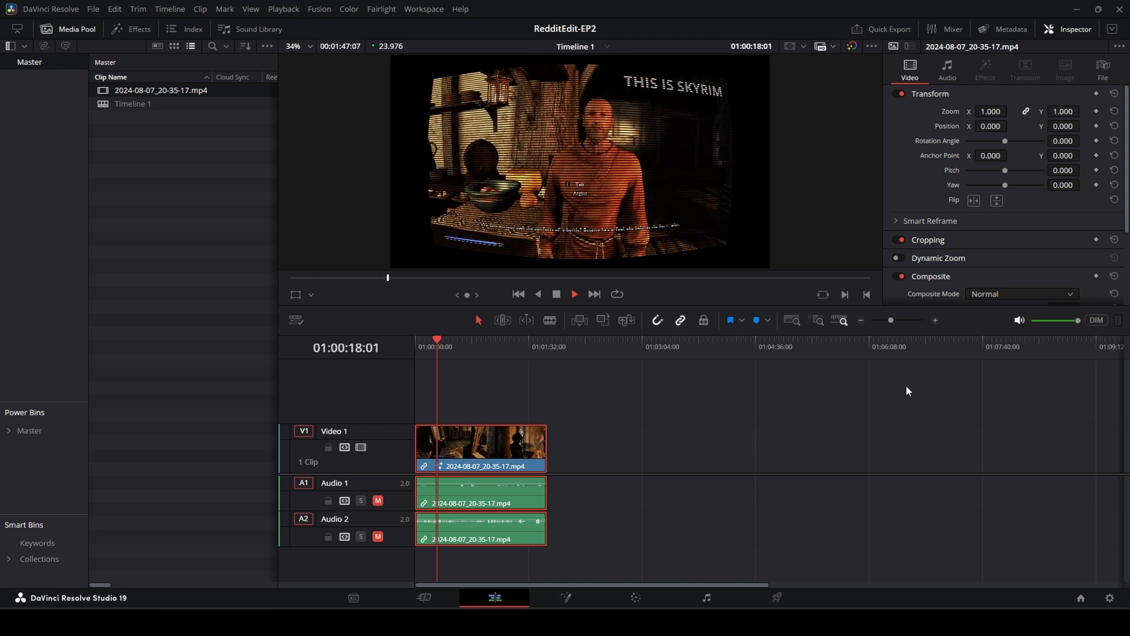